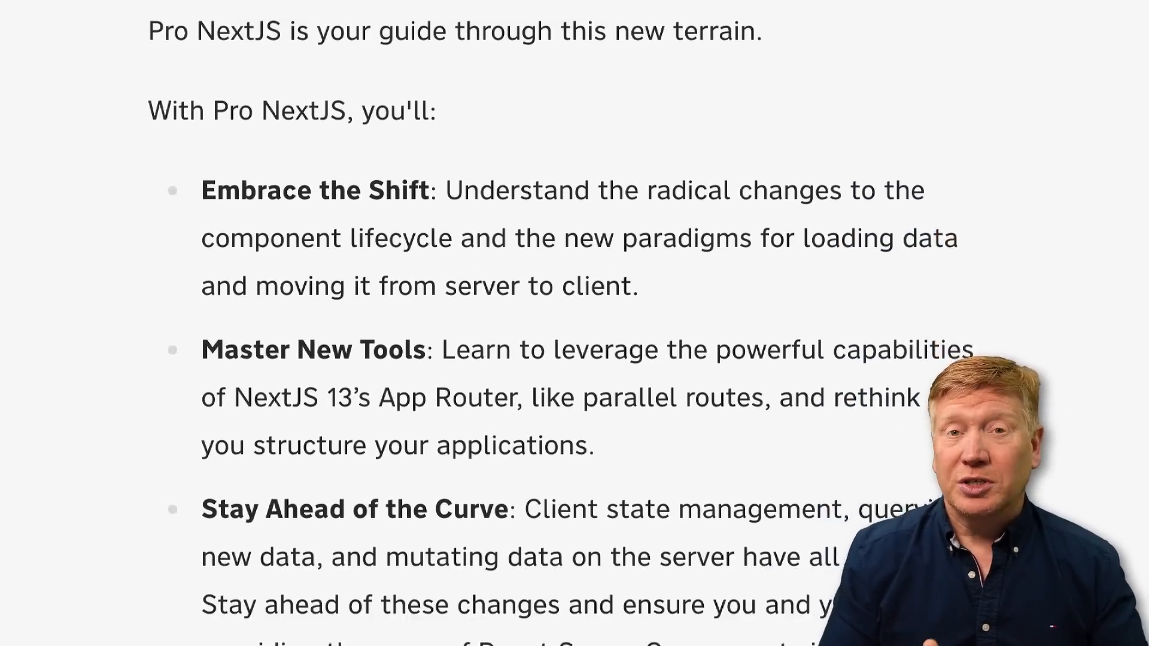
- Run pnpm dlx create-turbo@latest from the Turborepo guide to scaffold the monorepo in the current folder
{"action": "scroll", "scroll_direction": "down", "scroll_amount": 3}
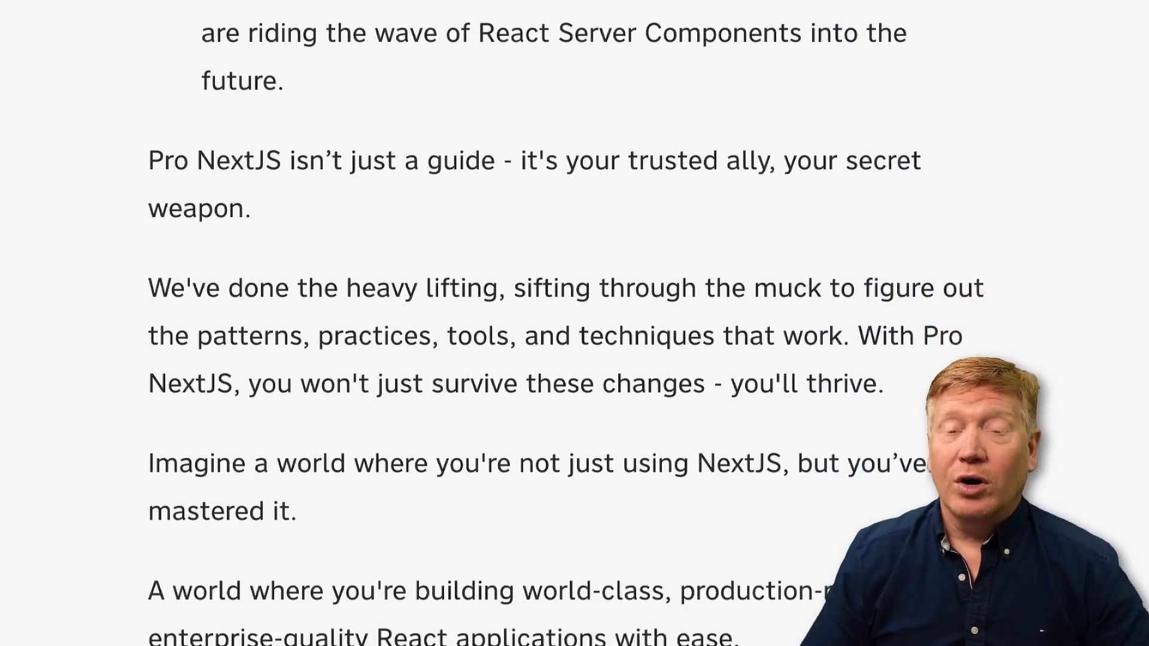
{"action": "scroll", "scroll_direction": "down", "scroll_amount": 3}
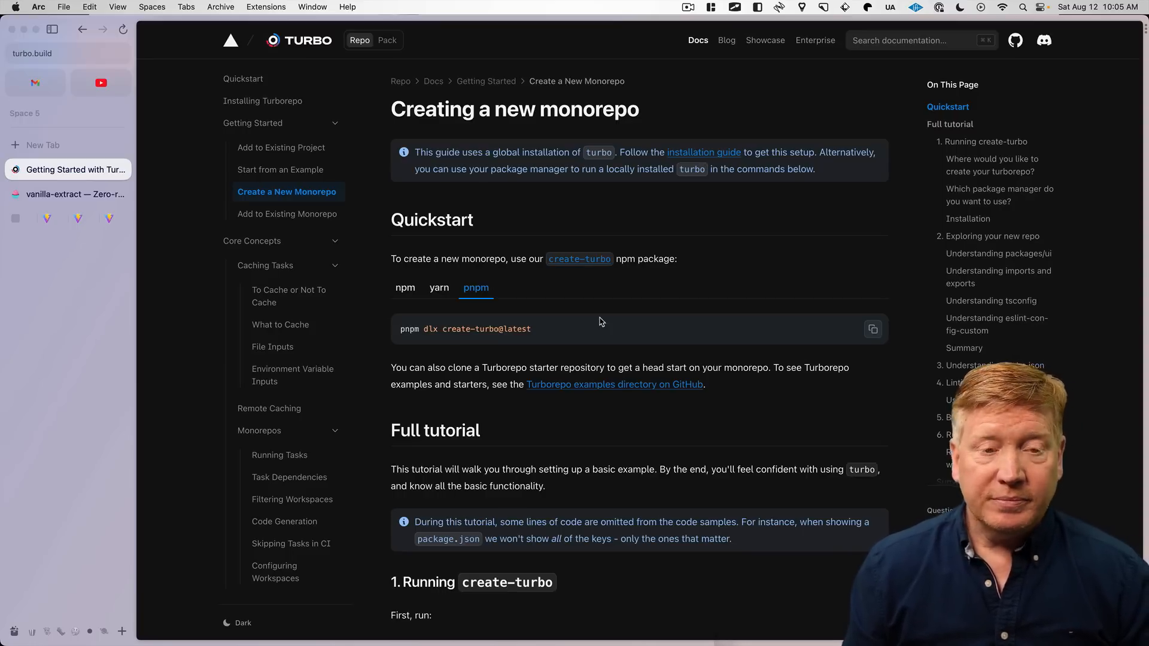
{"action": "mouse_move", "coordinate": [605, 331]}
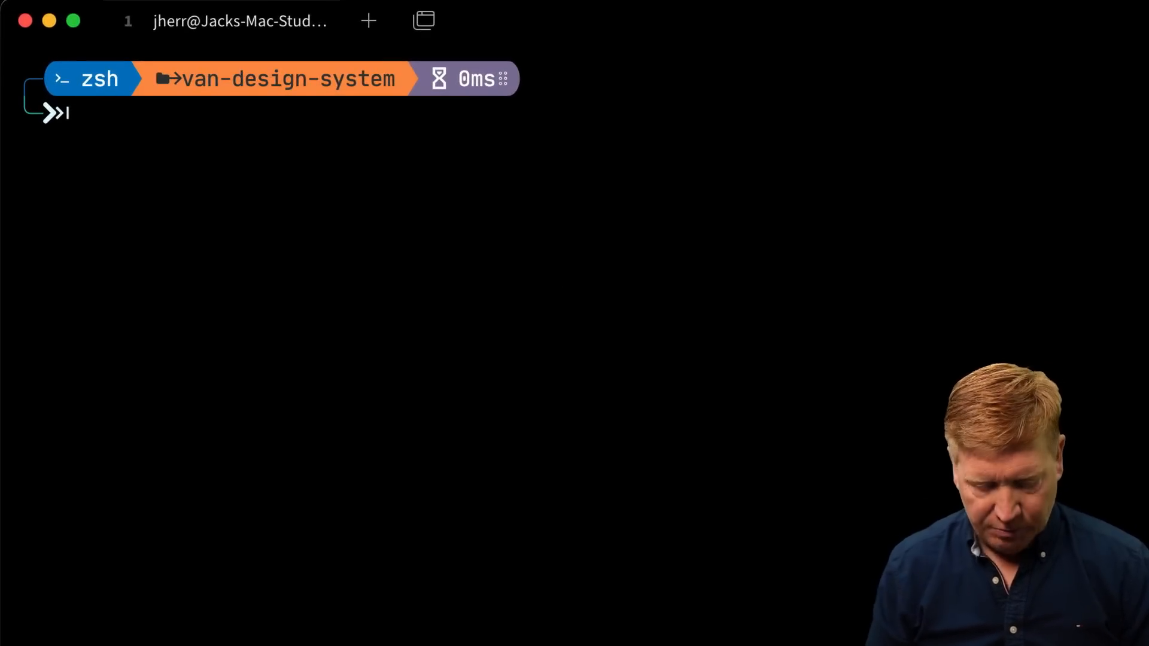
{"action": "type", "text": "pnpm dlx create-turbo@latest"}
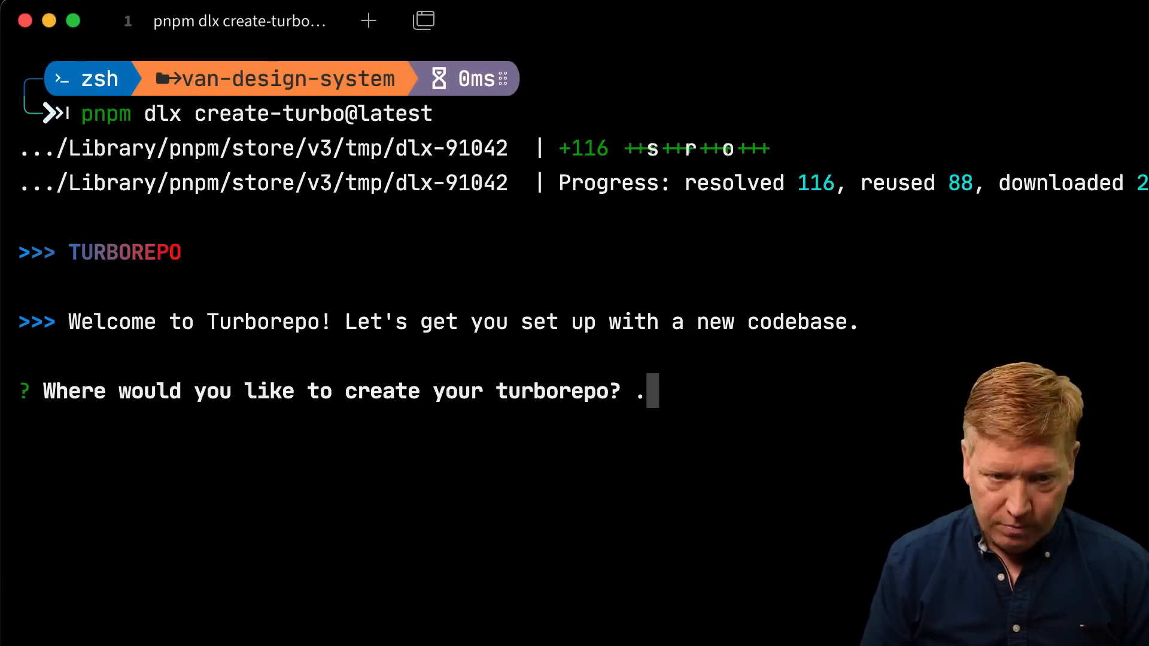
{"action": "key", "text": "enter"}
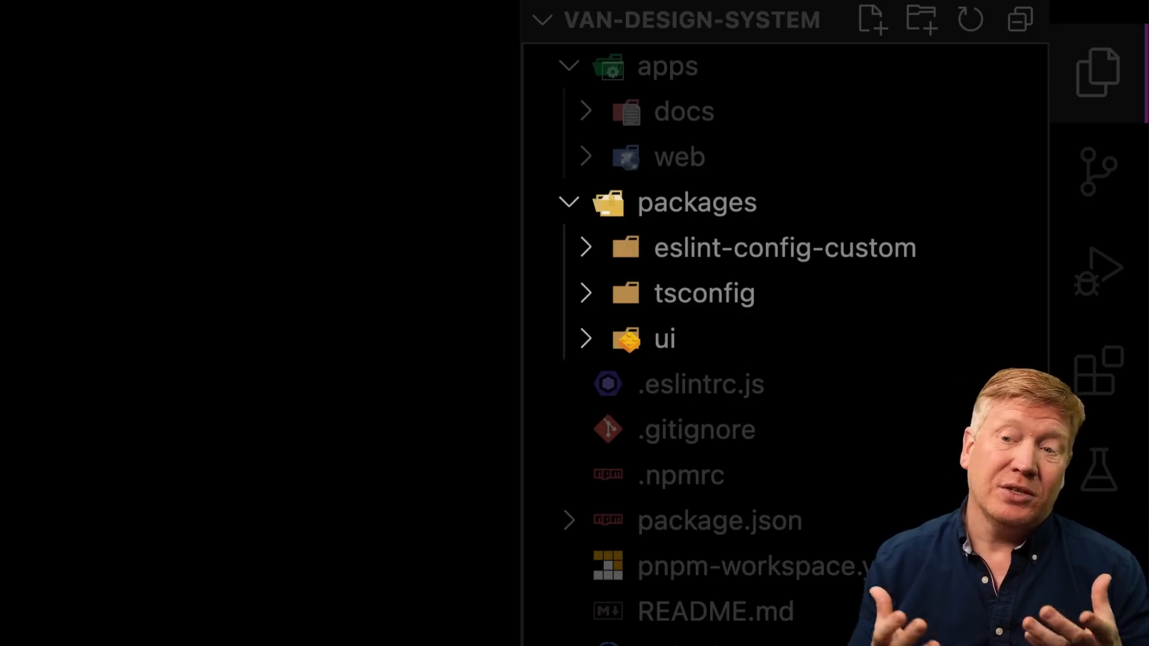
- Move the terminal into packages/ to create a styles package alongside ui
{"action": "left_click", "coordinate": [678, 155]}
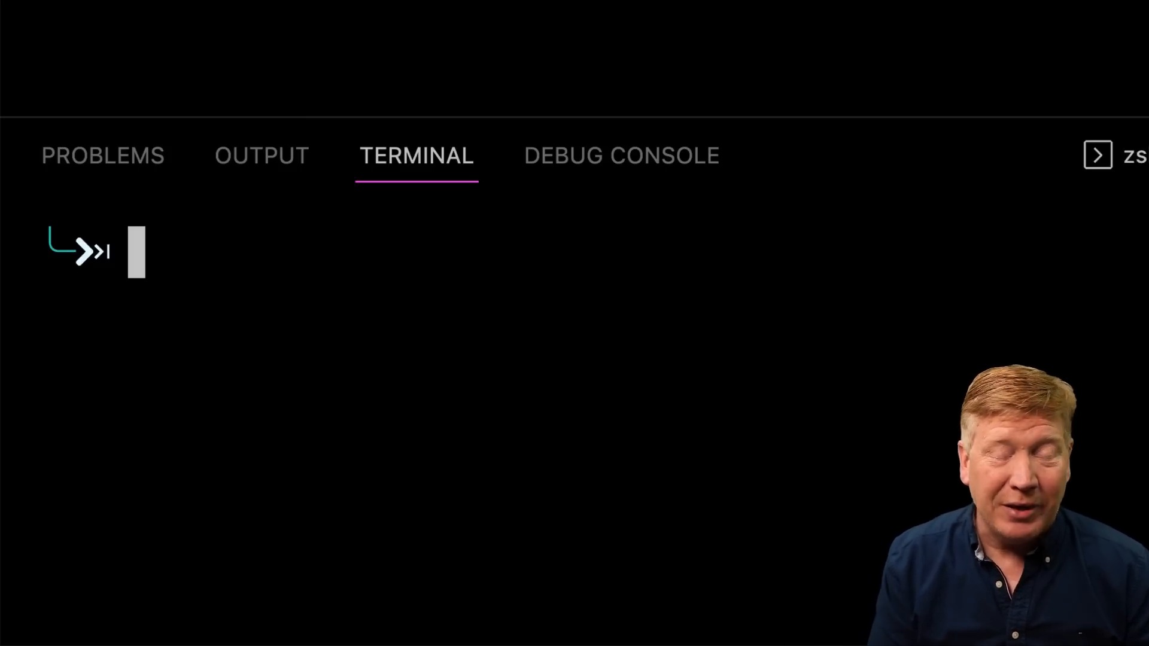
{"action": "type", "text": "cd packages/"}
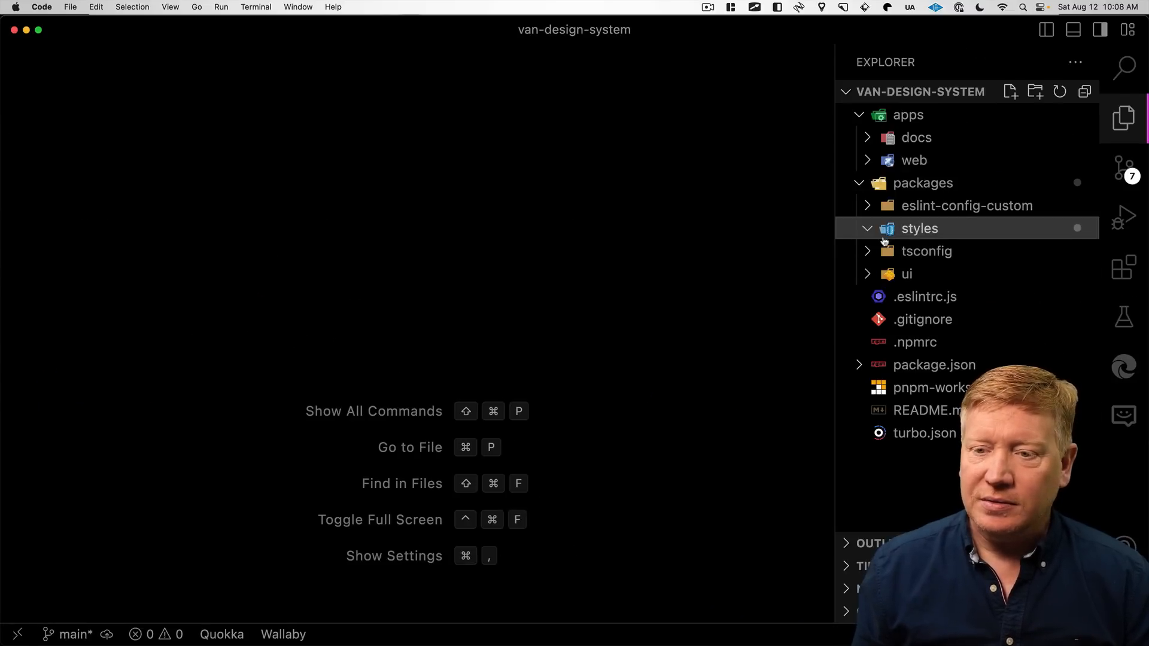
- Delete Button.tsx and Header.tsx and reduce the styles index.tsx to export default true
{"action": "right_click", "coordinate": [926, 250]}
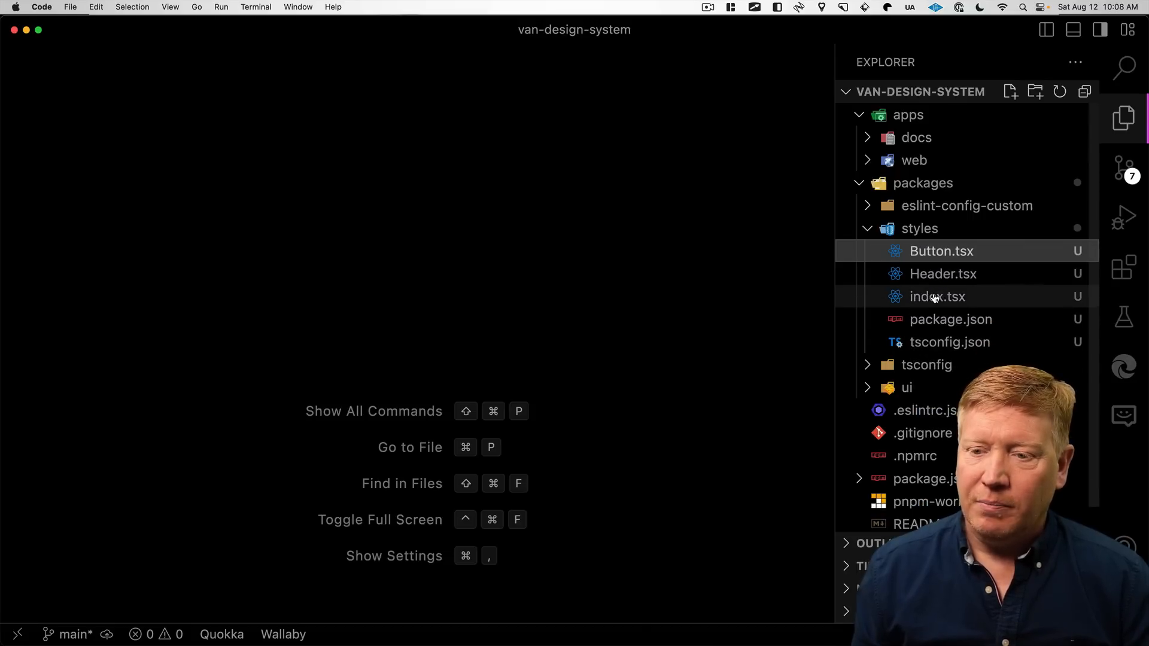
{"action": "left_click", "coordinate": [936, 296]}
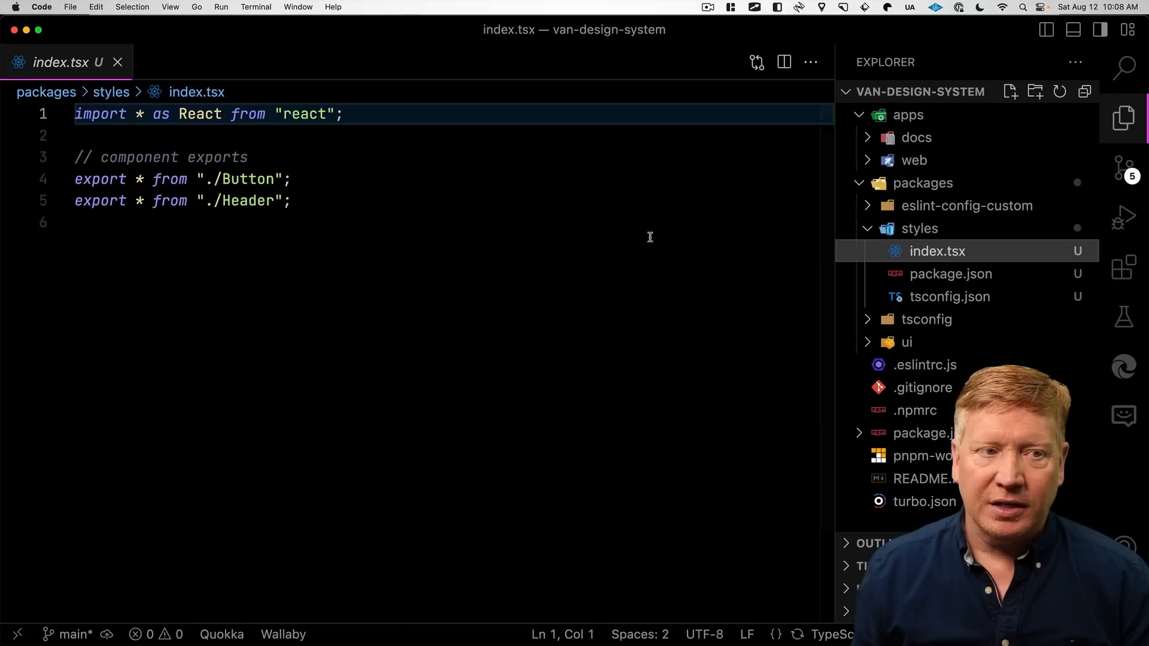
{"action": "type", "text": "export default true;"}
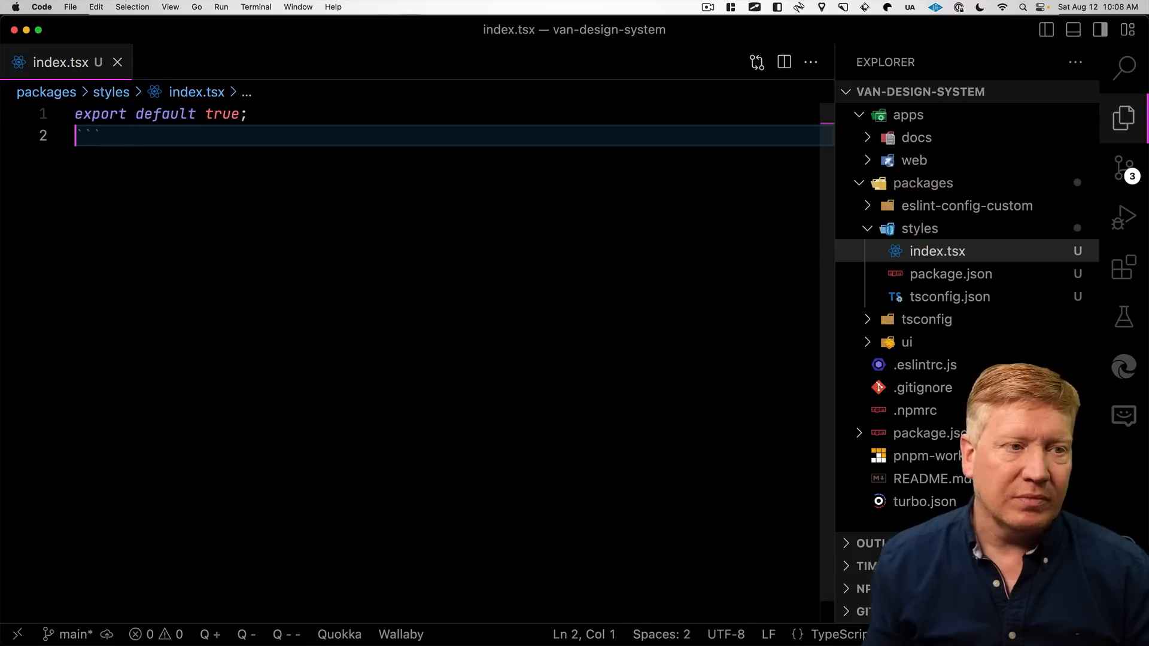
{"action": "left_click", "coordinate": [950, 273]}
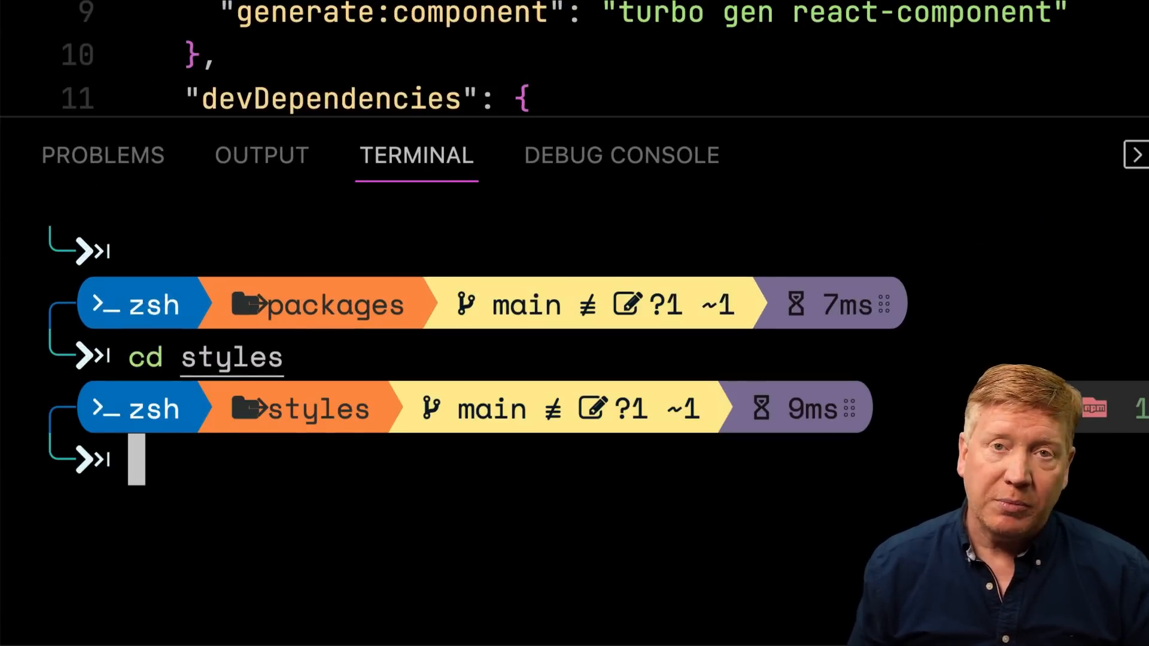
{"action": "type", "text": "pnpm add @vanilla-extract/css -D"}
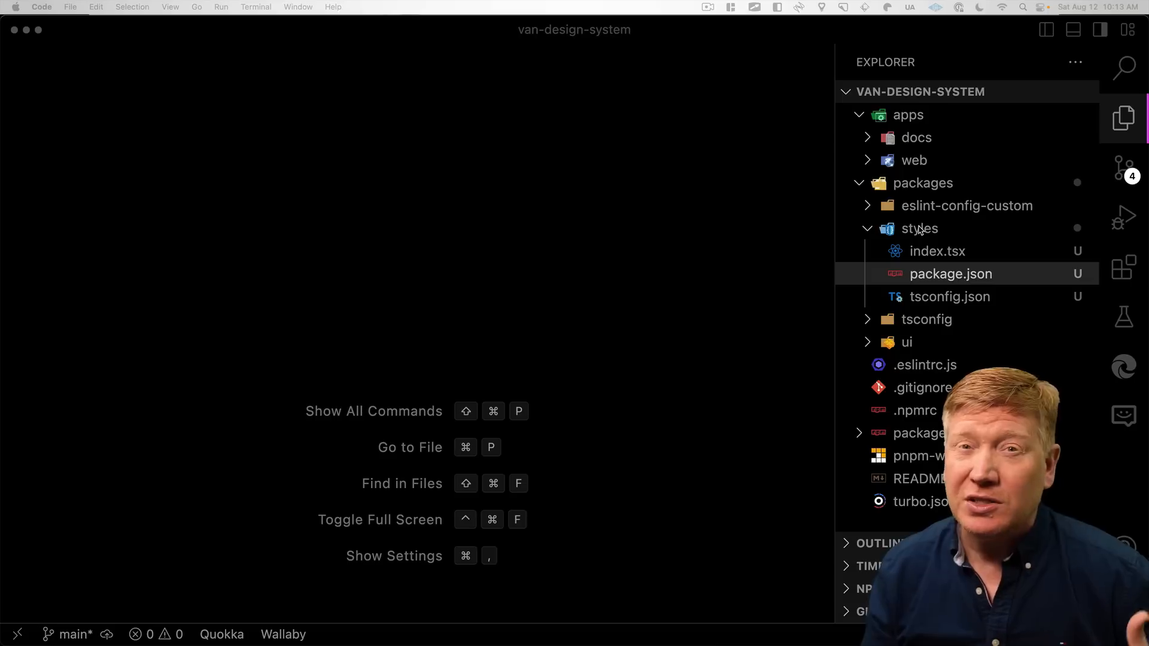
{"action": "left_click", "coordinate": [1009, 91]}
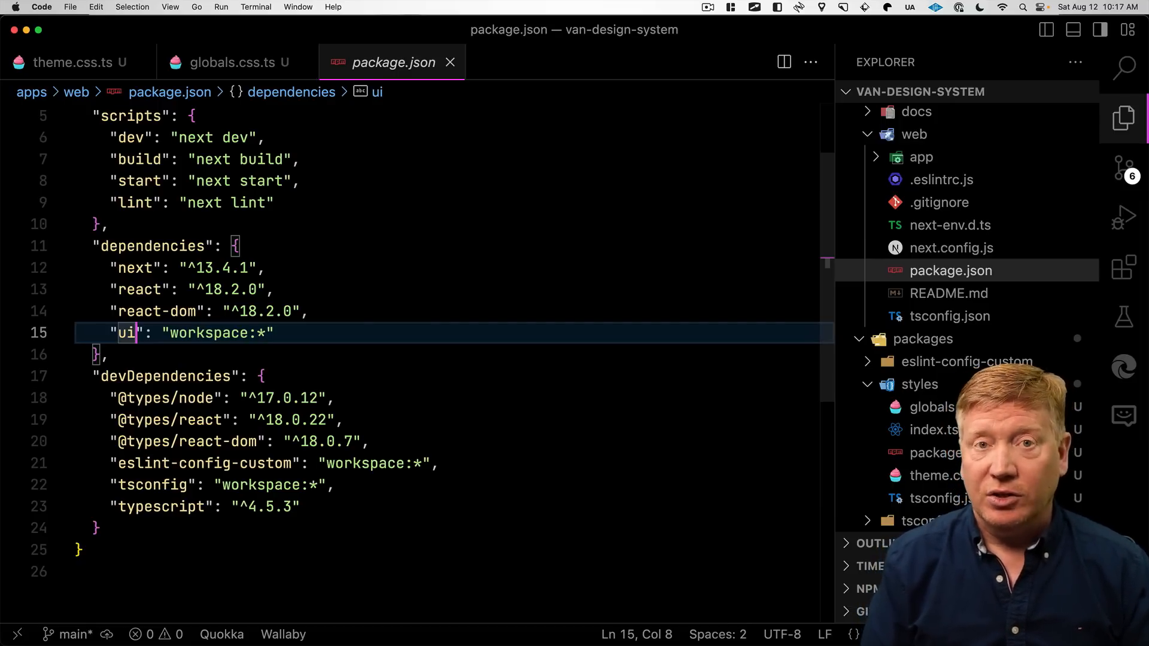
- Rename the web app's ui dependency to styles in package.json and show its page.tsx
{"action": "type", "text": "styles"}
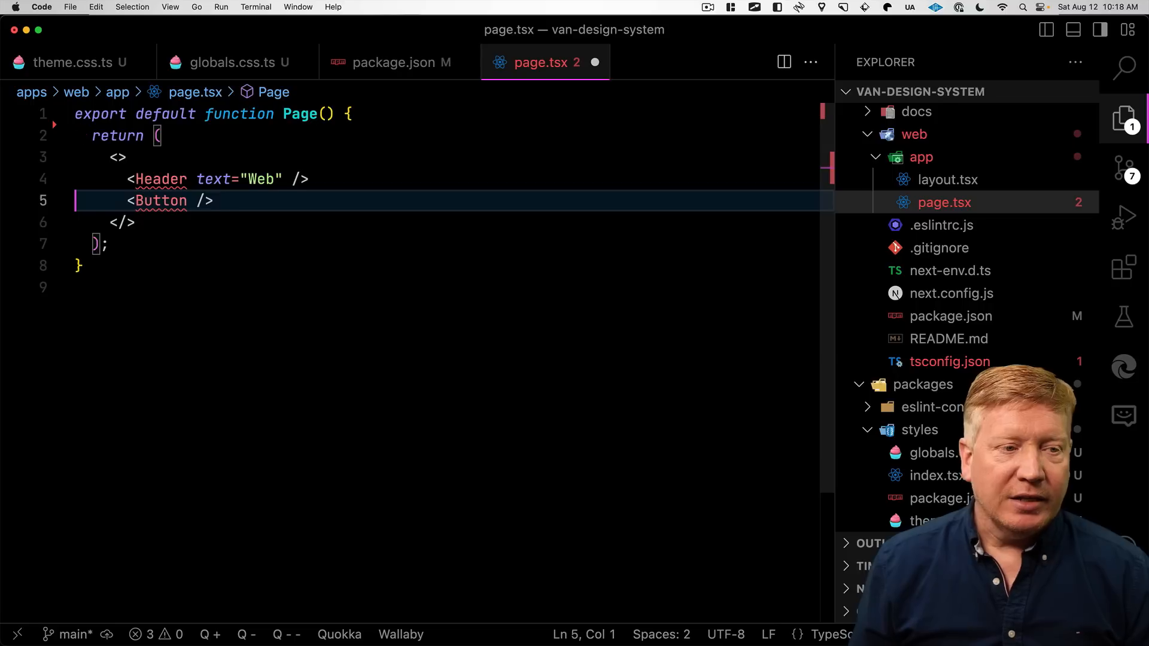
{"action": "left_click", "coordinate": [947, 179]}
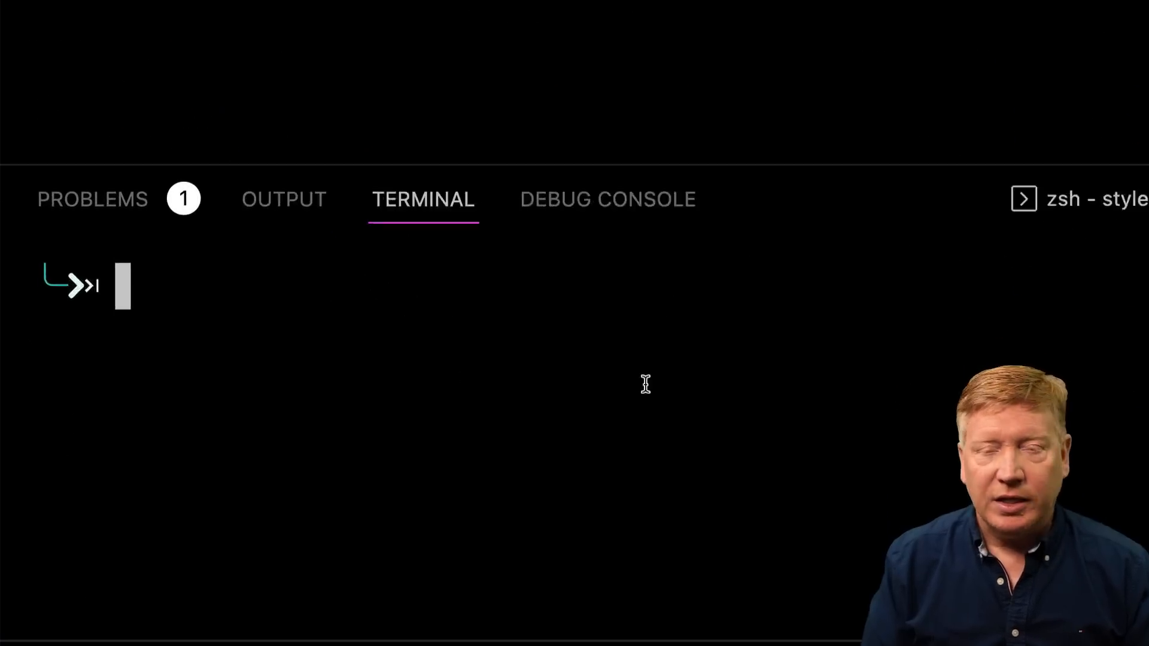
{"action": "type", "text": "cd ../../apps/web"}
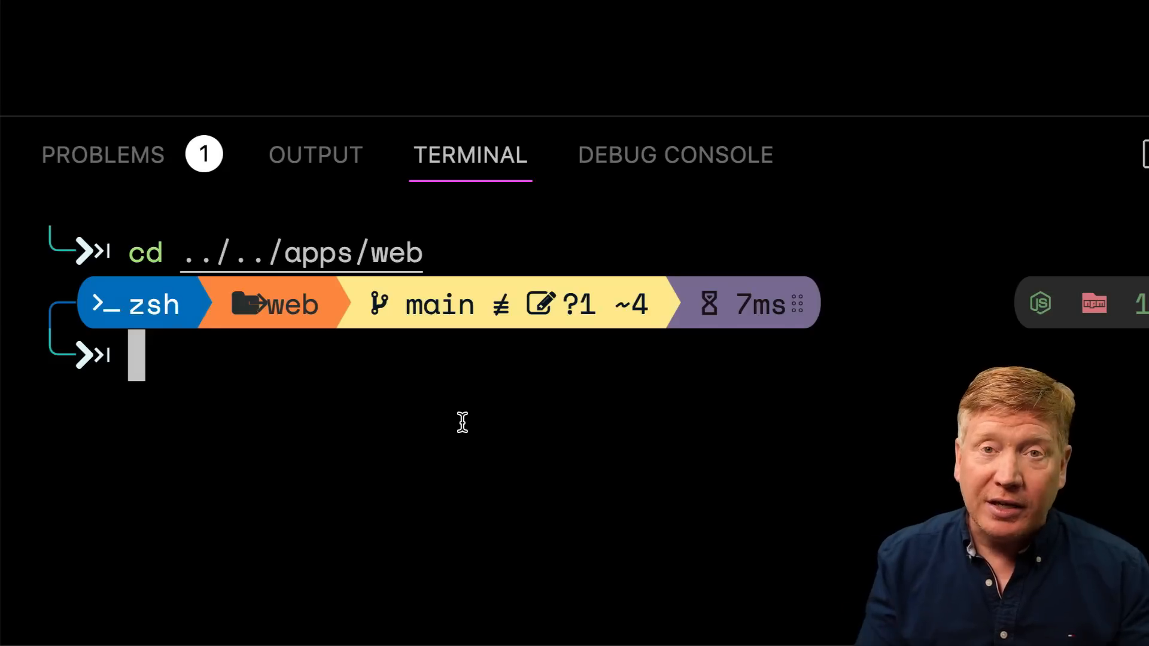
{"action": "type", "text": "pnpm add @vanilla-extract/next-plugin -D"}
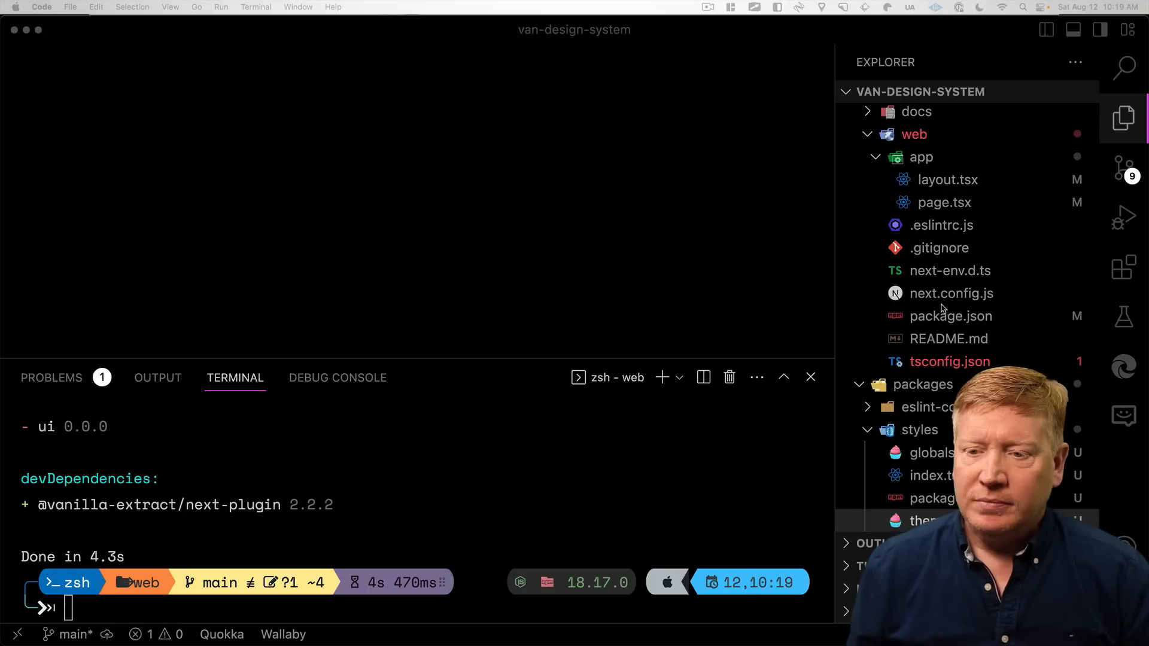
{"action": "left_click", "coordinate": [952, 293]}
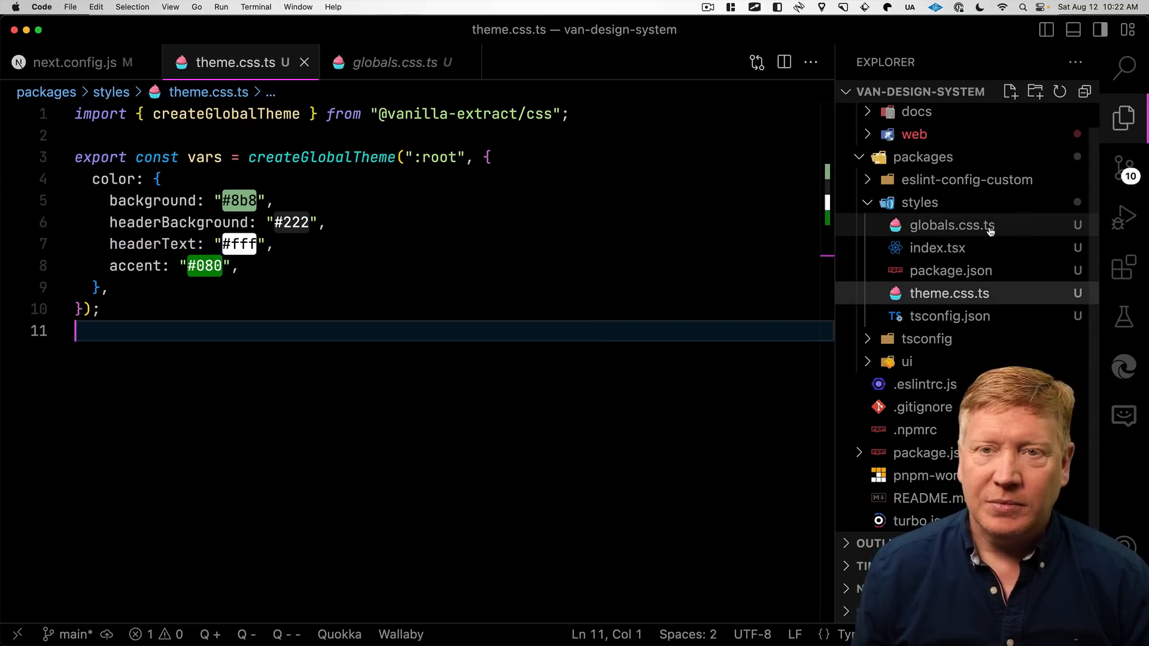
- Wire createVanillaExtractPlugin into next.config.js and define the ':root' global theme colours
{"action": "left_click", "coordinate": [393, 62]}
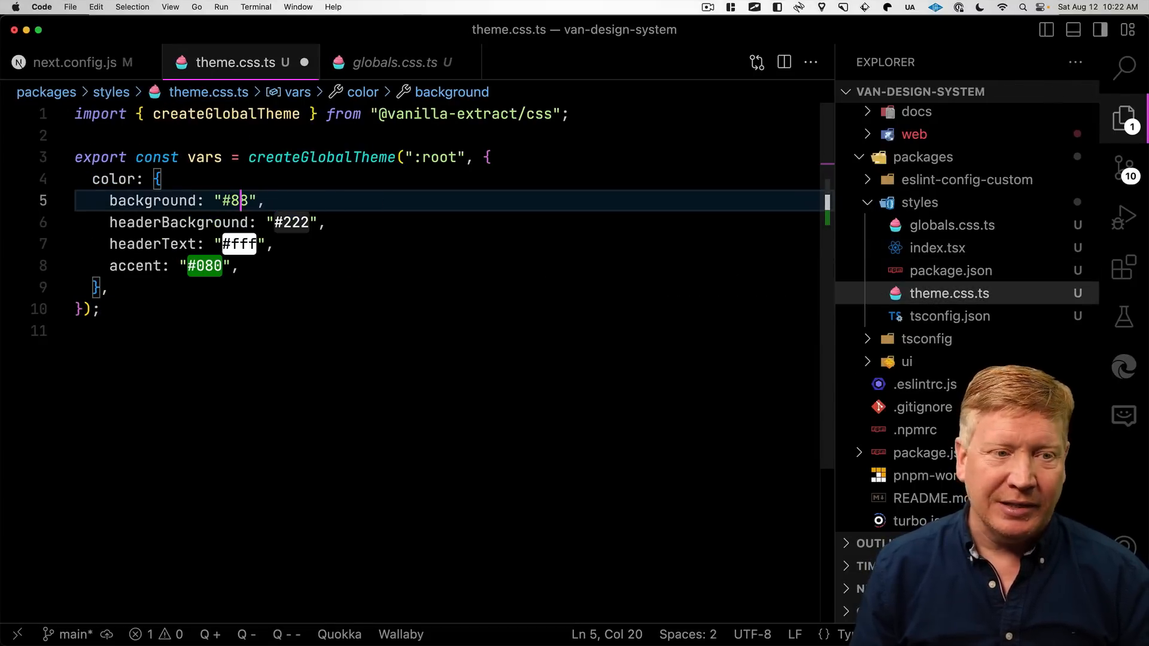
{"action": "type", "text": "bals.css\";"}
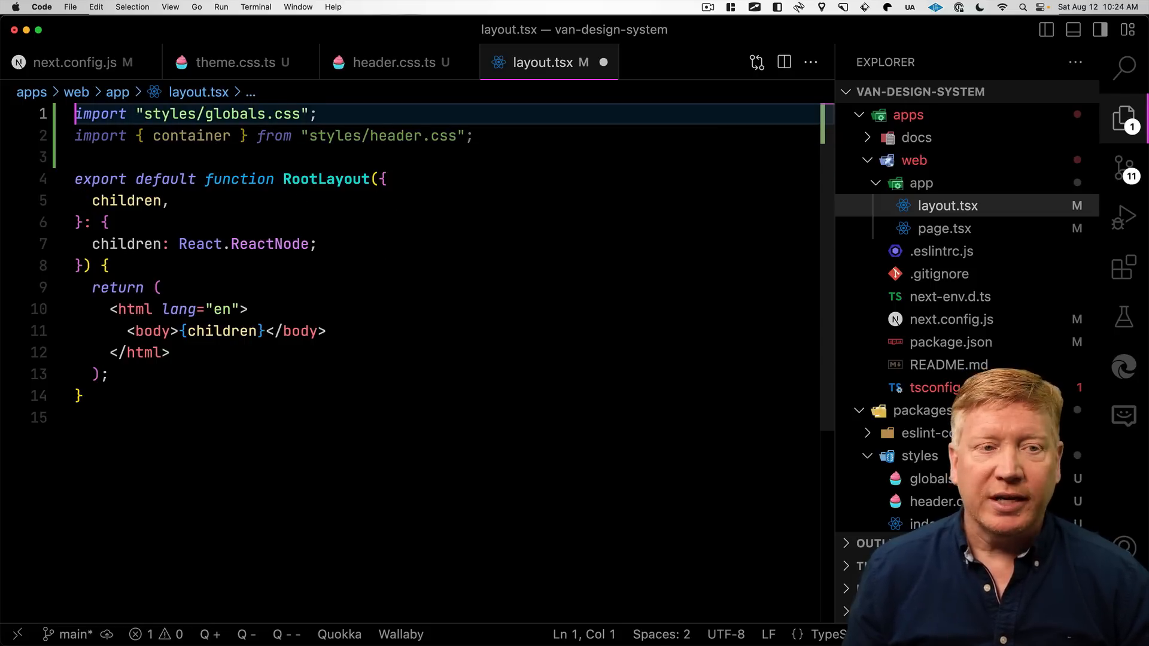
- Import styles/globals.css and the header container into the web app's layout.tsx
{"action": "type", "text": "import Image from \"next/image\";"}
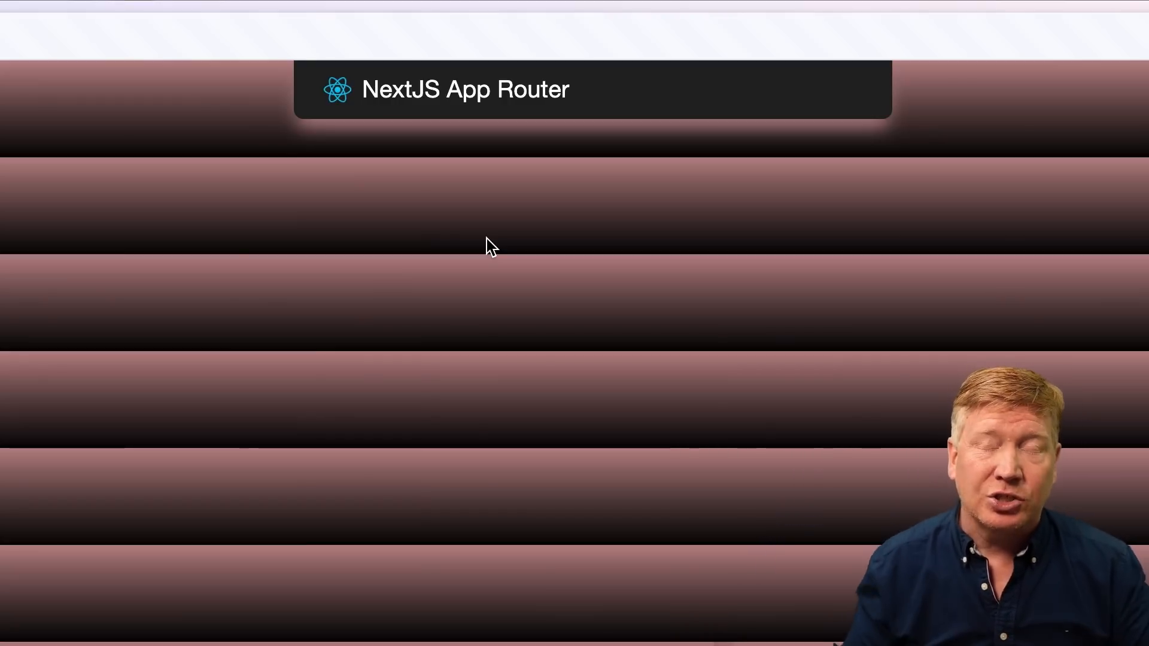
- Create page.css.ts with a flex, wrapping, 1rem-gap grid style and render a div using it in page.tsx
{"action": "right_click", "coordinate": [919, 183]}
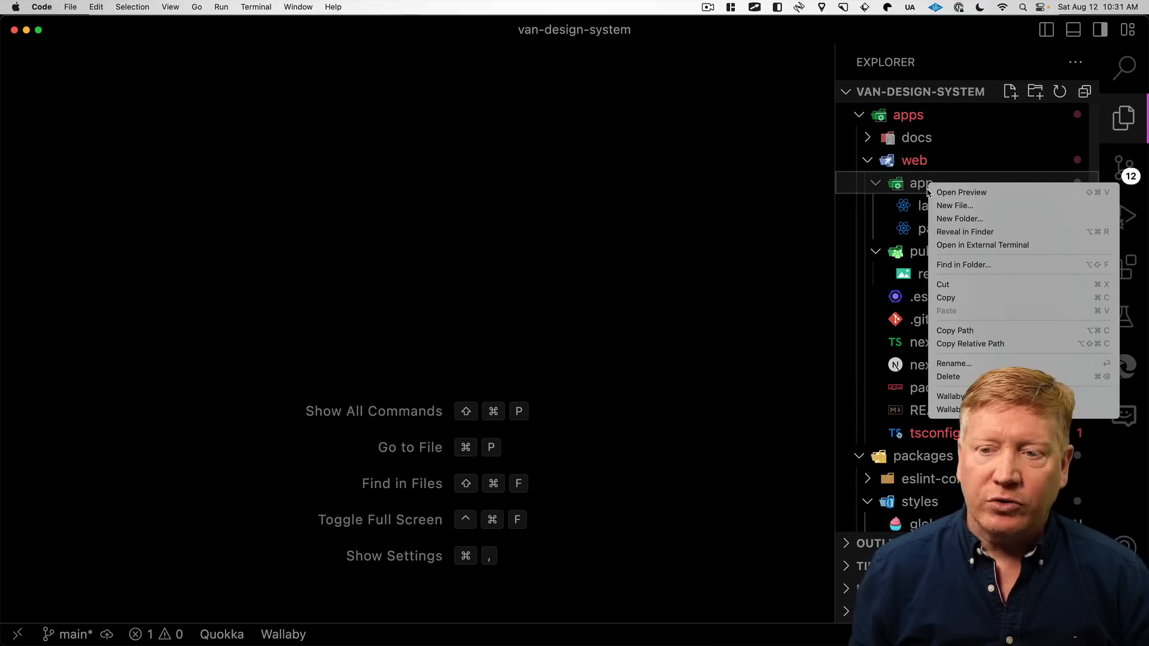
{"action": "left_click", "coordinate": [954, 204]}
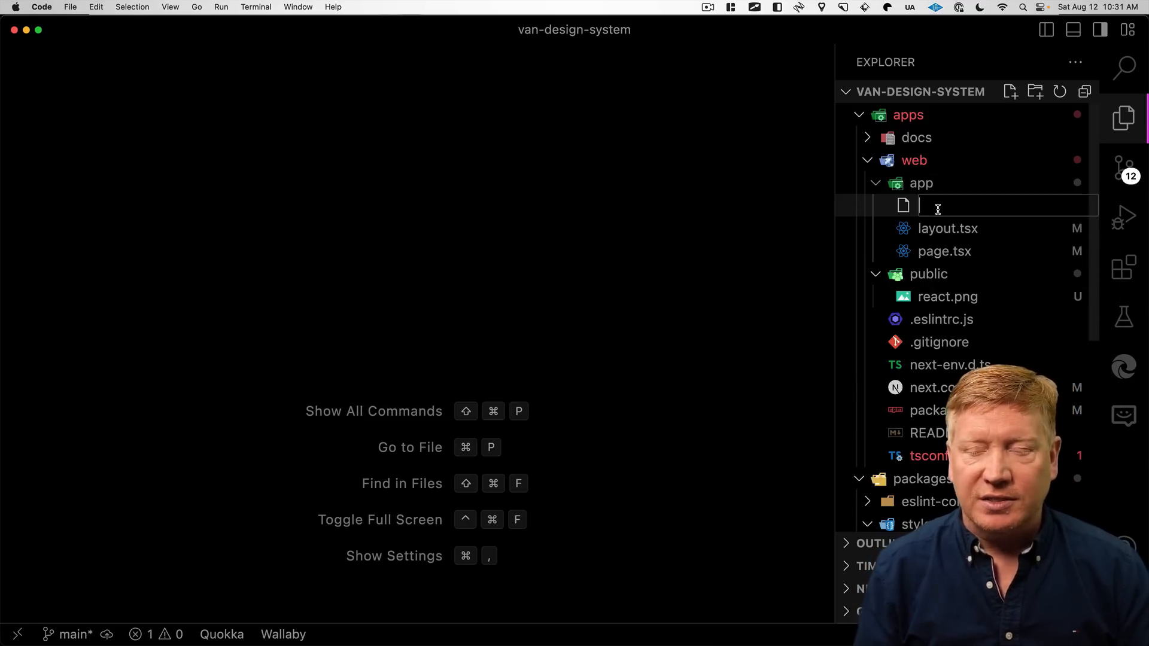
{"action": "type", "text": "page.css.ts"}
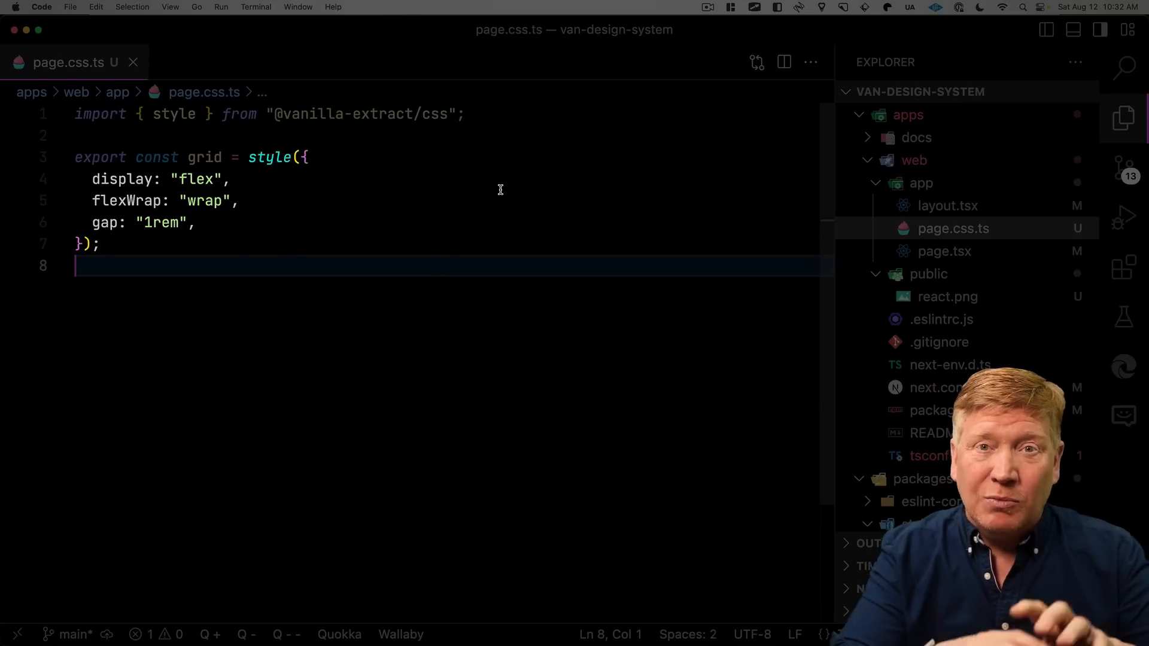
{"action": "left_click", "coordinate": [944, 250]}
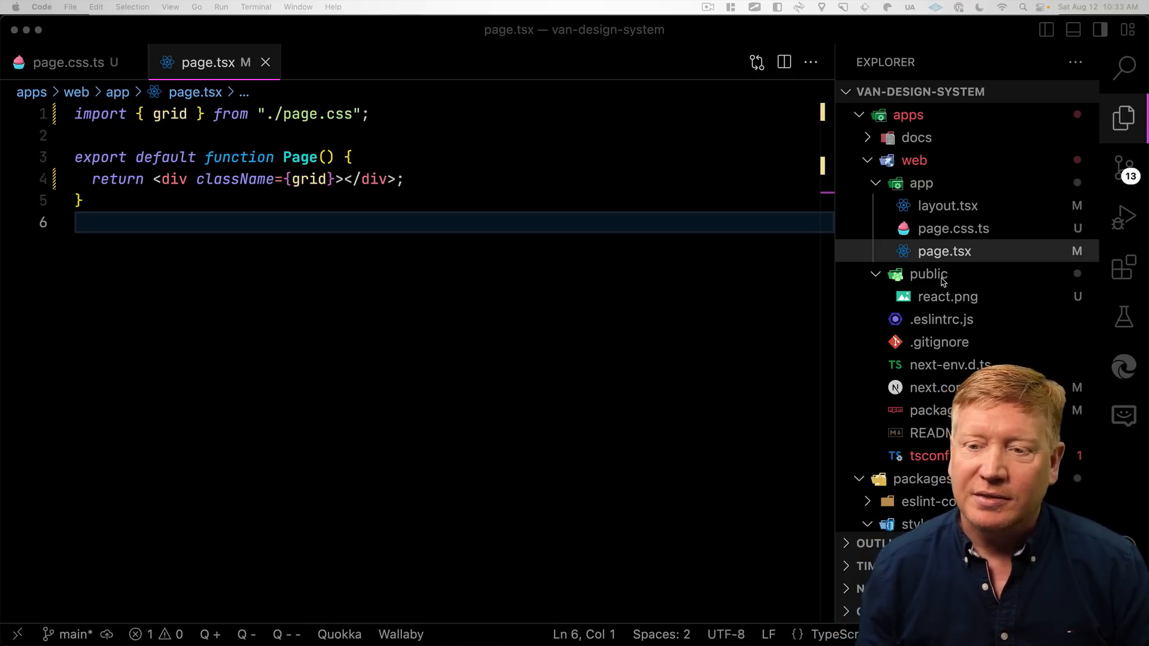
{"action": "left_click", "coordinate": [967, 296]}
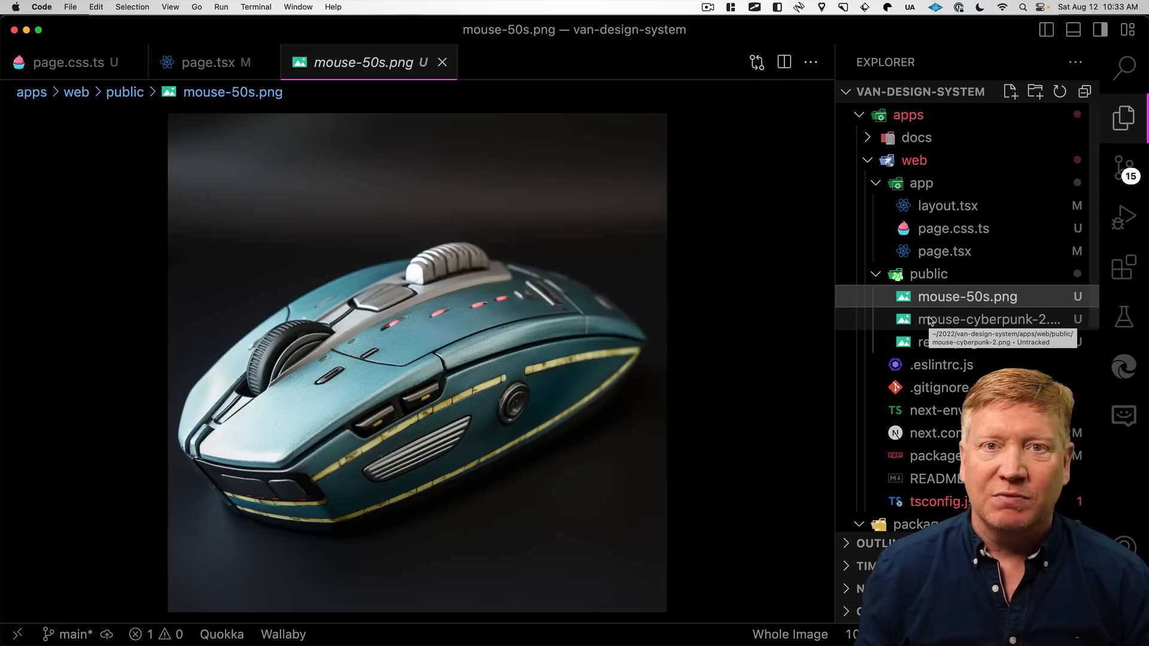
- Preview mouse-cyberpunk-2.png, then return to the web app's page.tsx
{"action": "left_click", "coordinate": [990, 318]}
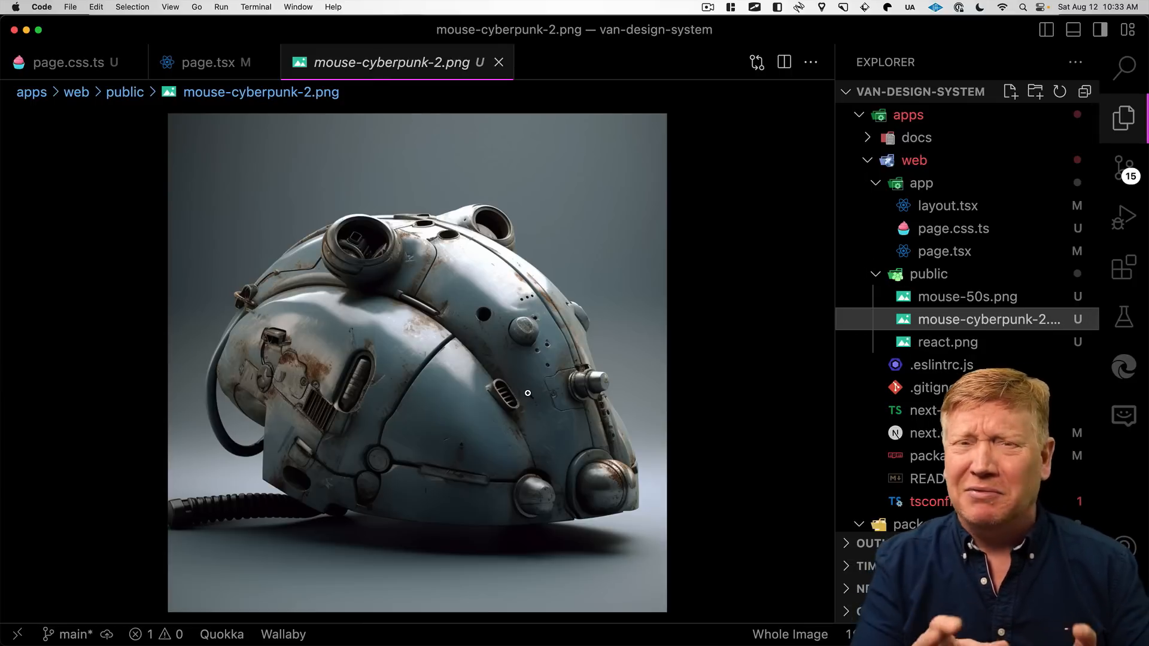
{"action": "left_click", "coordinate": [213, 61]}
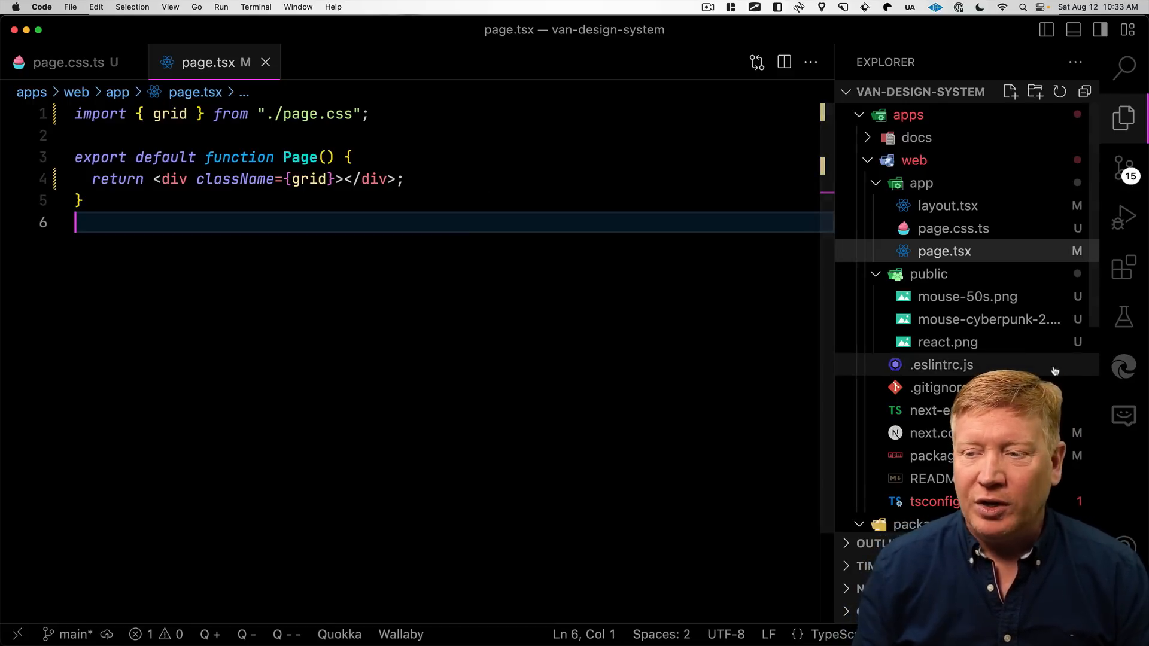
{"action": "mouse_move", "coordinate": [952, 332]}
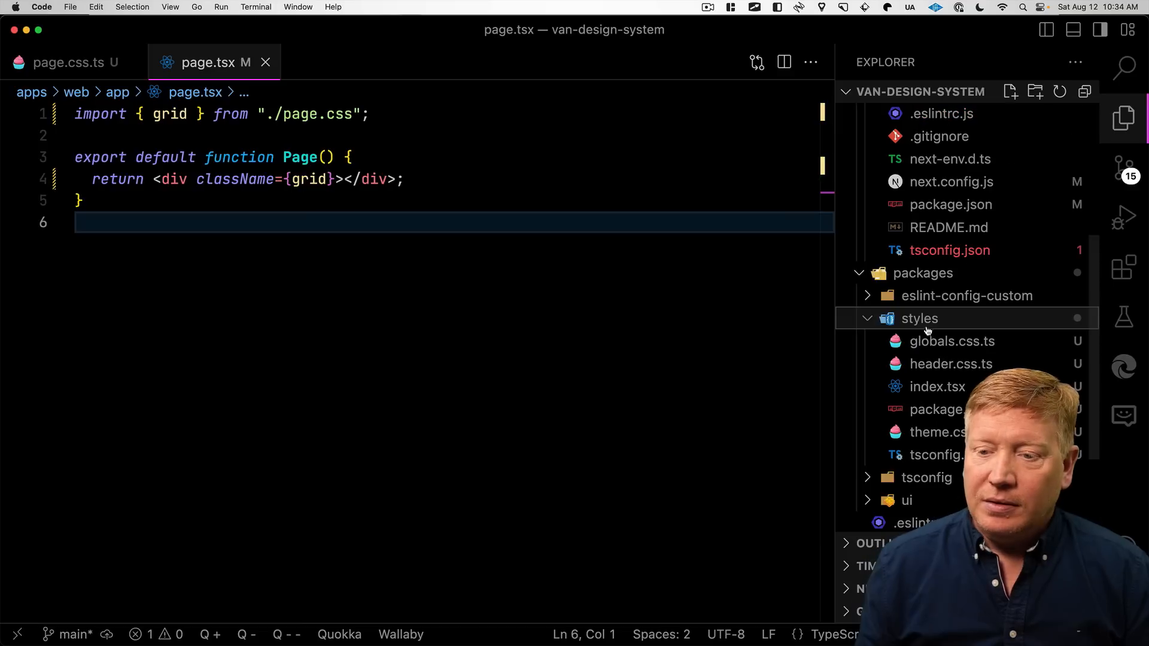
- Create packages/styles/card.css.ts with the vanilla-extract card style exports and review it
{"action": "left_click", "coordinate": [1009, 91]}
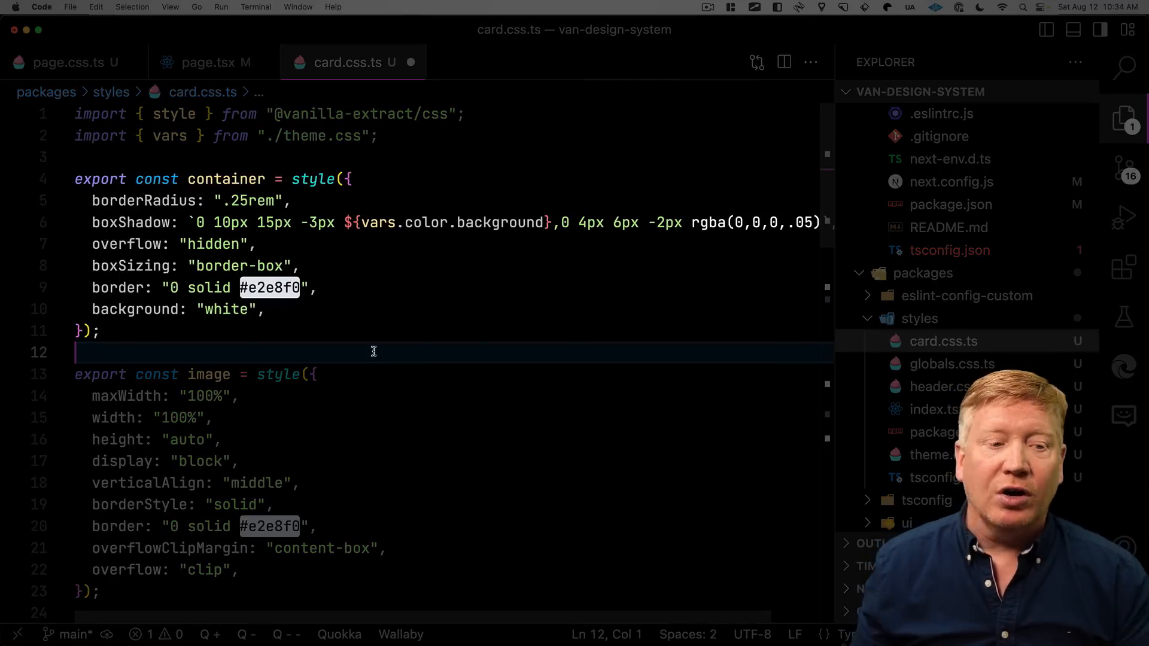
{"action": "scroll", "scroll_direction": "down", "scroll_amount": 3}
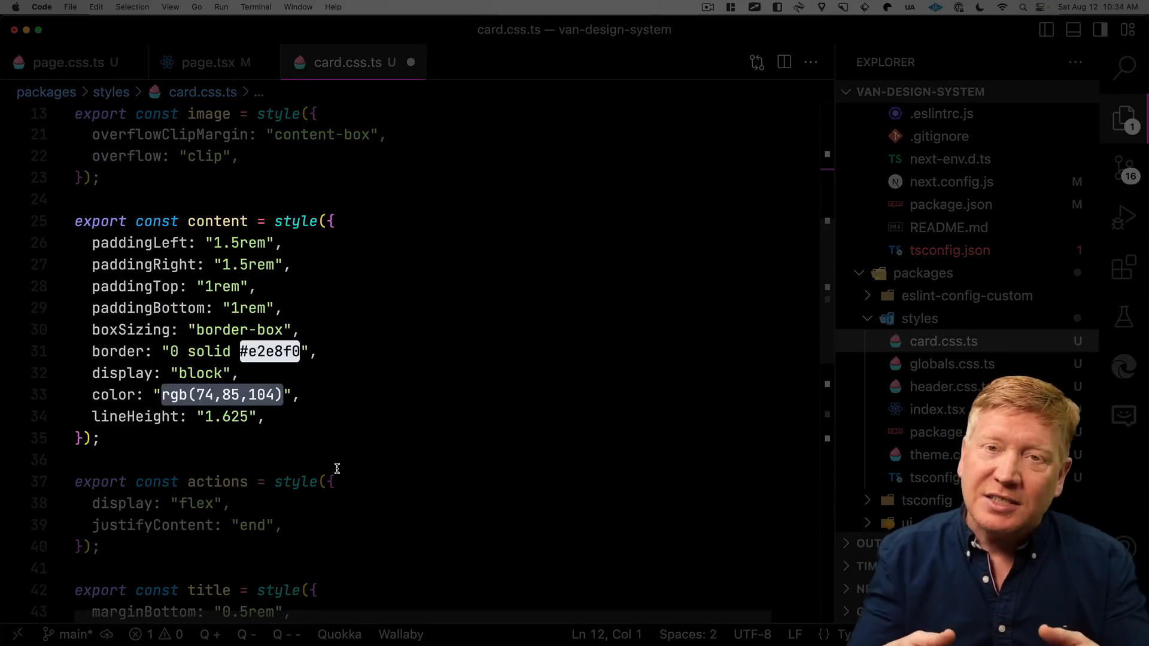
{"action": "scroll", "scroll_direction": "down", "scroll_amount": 3}
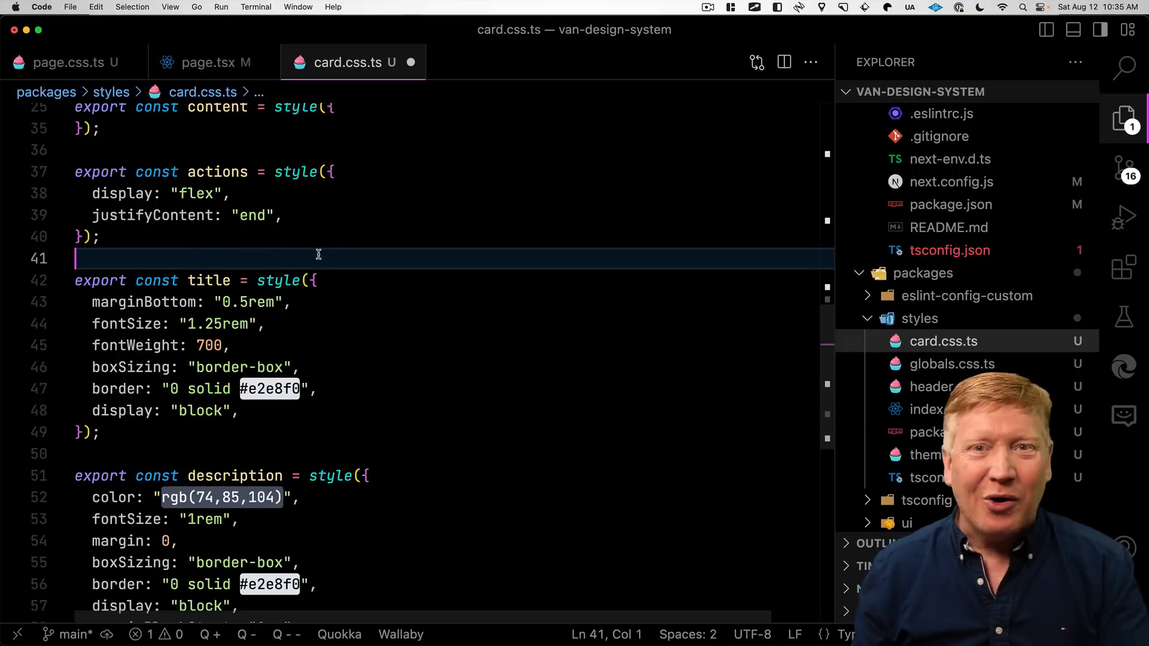
- Finish the card styles and page markup so the Next.js page renders the mouse cards
{"action": "right_click", "coordinate": [943, 341]}
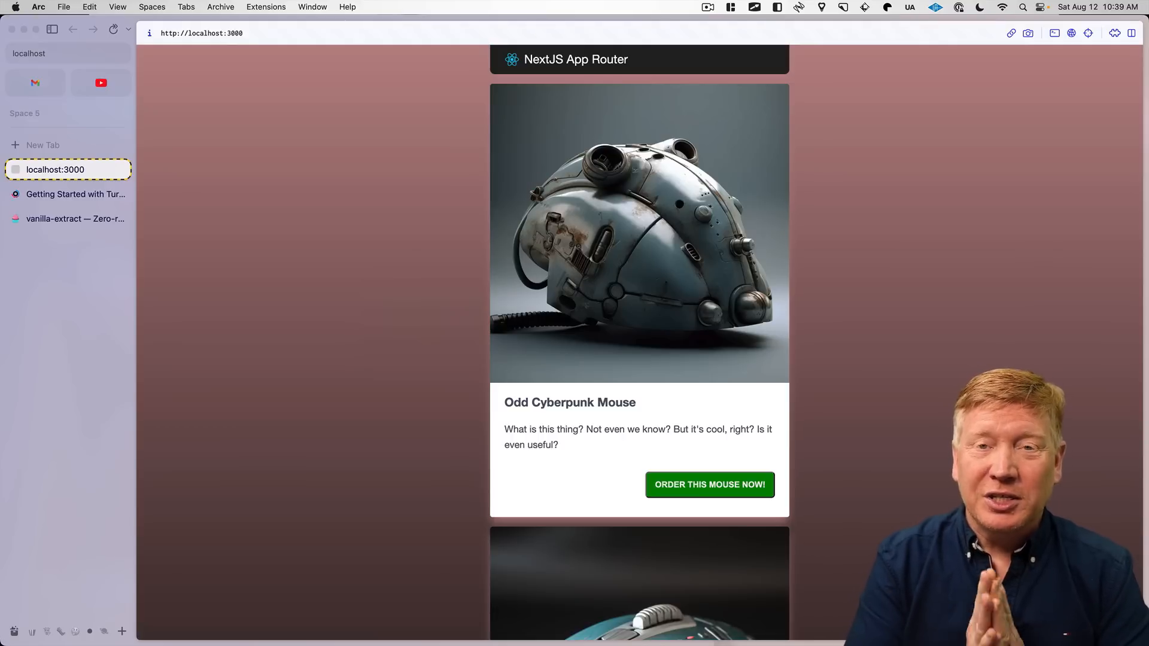
- Switch to Arc to check the product cards at localhost:3000
{"action": "key", "text": "cmd+tab"}
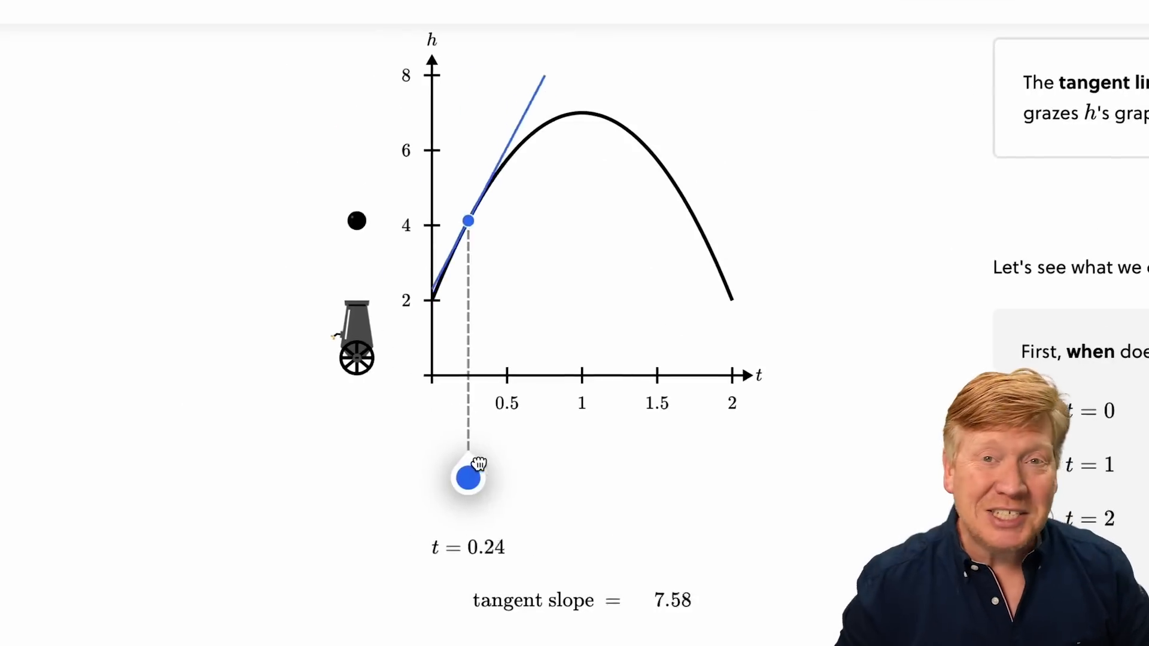
- Adjust the tangent slider, then start the Pointers to Pointers lesson from the course catalog
{"action": "left_click_drag", "start_coordinate": [468, 477], "coordinate": [505, 483]}
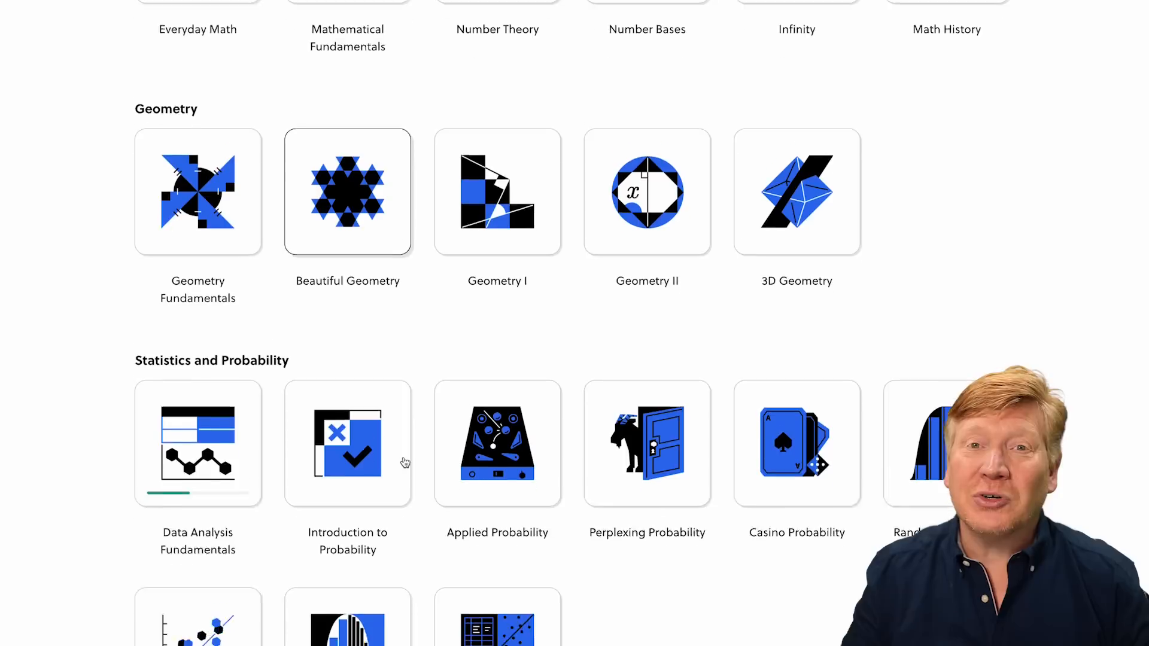
{"action": "scroll", "scroll_direction": "down", "scroll_amount": 3}
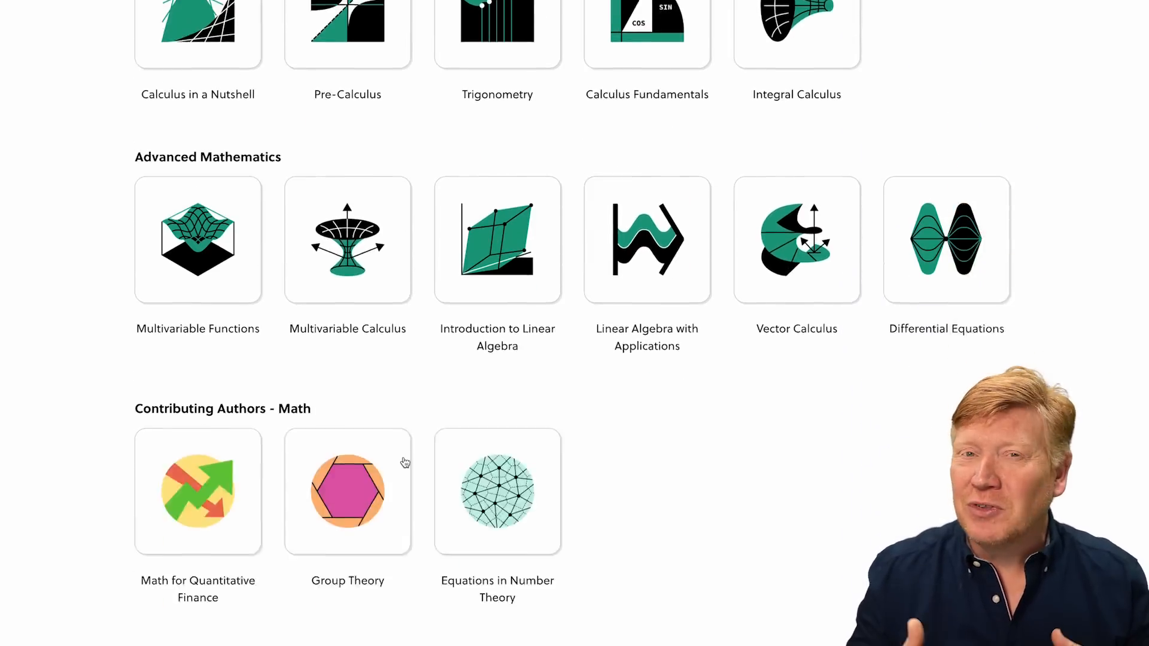
{"action": "scroll", "scroll_direction": "down", "scroll_amount": 3}
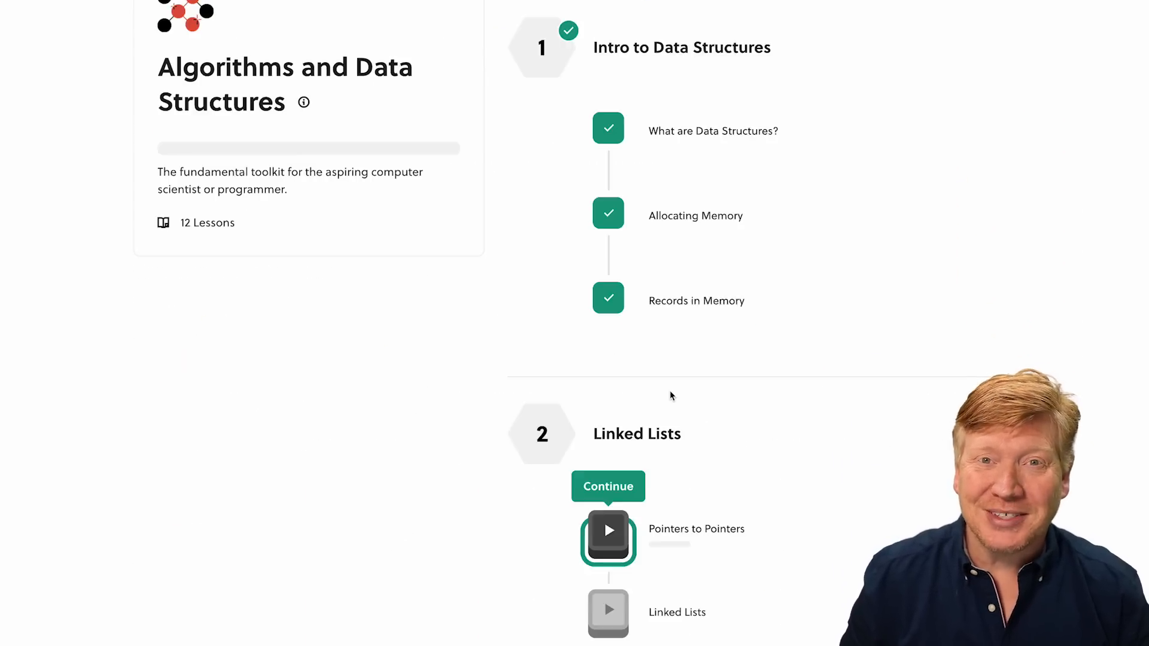
{"action": "scroll", "scroll_direction": "down", "scroll_amount": 3}
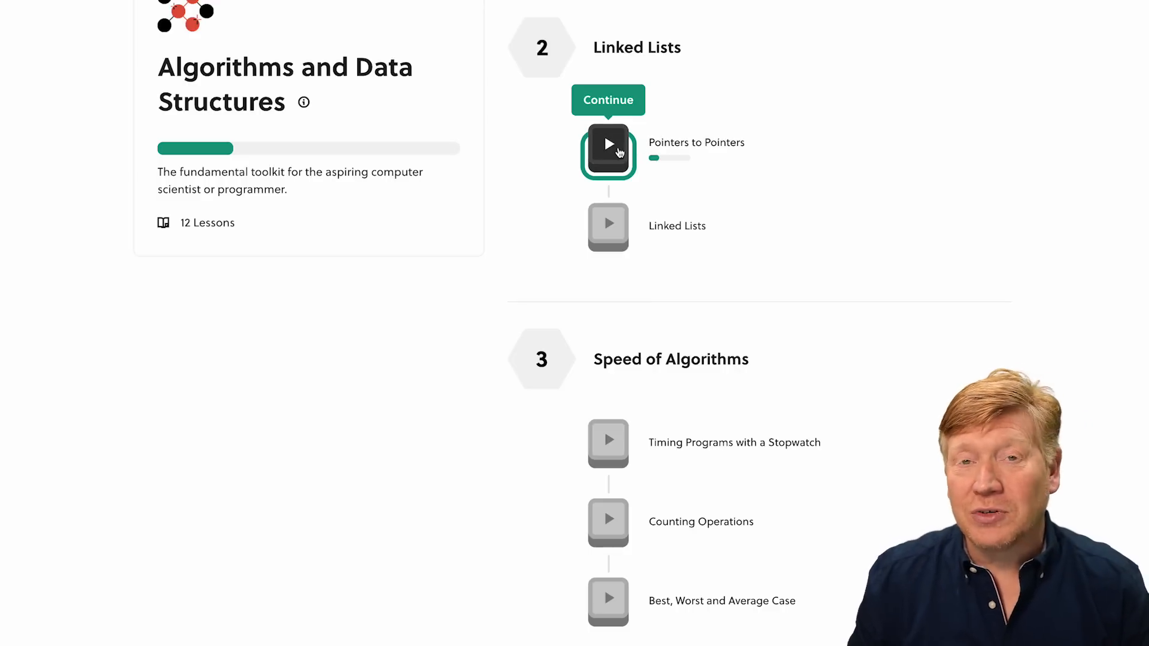
{"action": "left_click", "coordinate": [608, 142]}
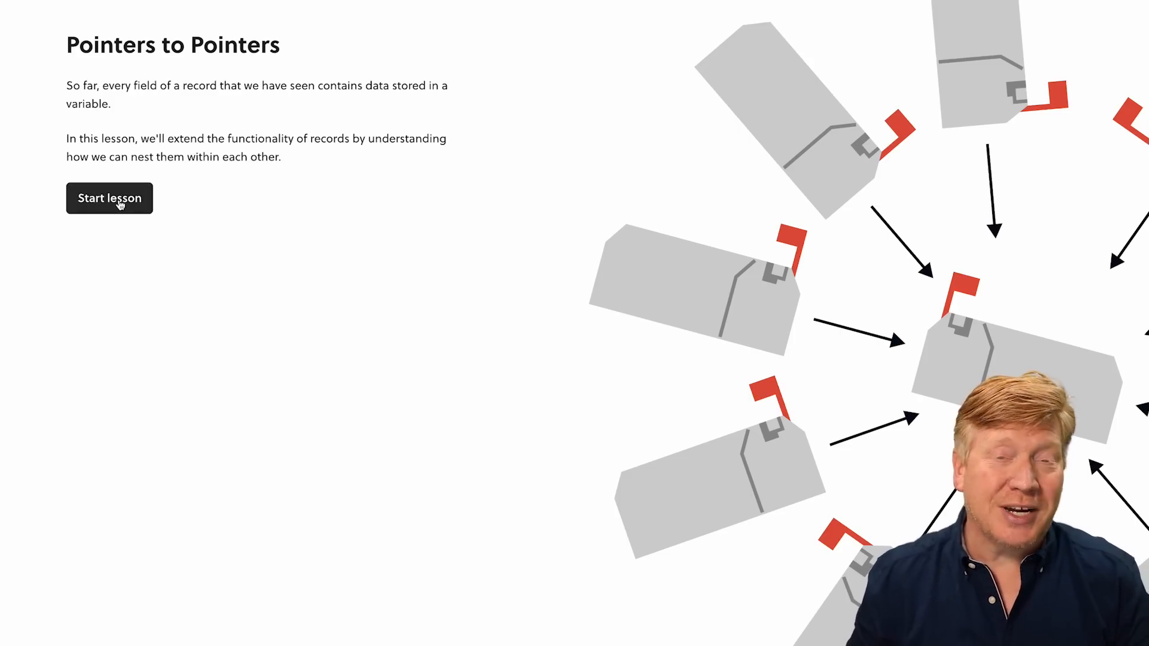
{"action": "left_click", "coordinate": [109, 198]}
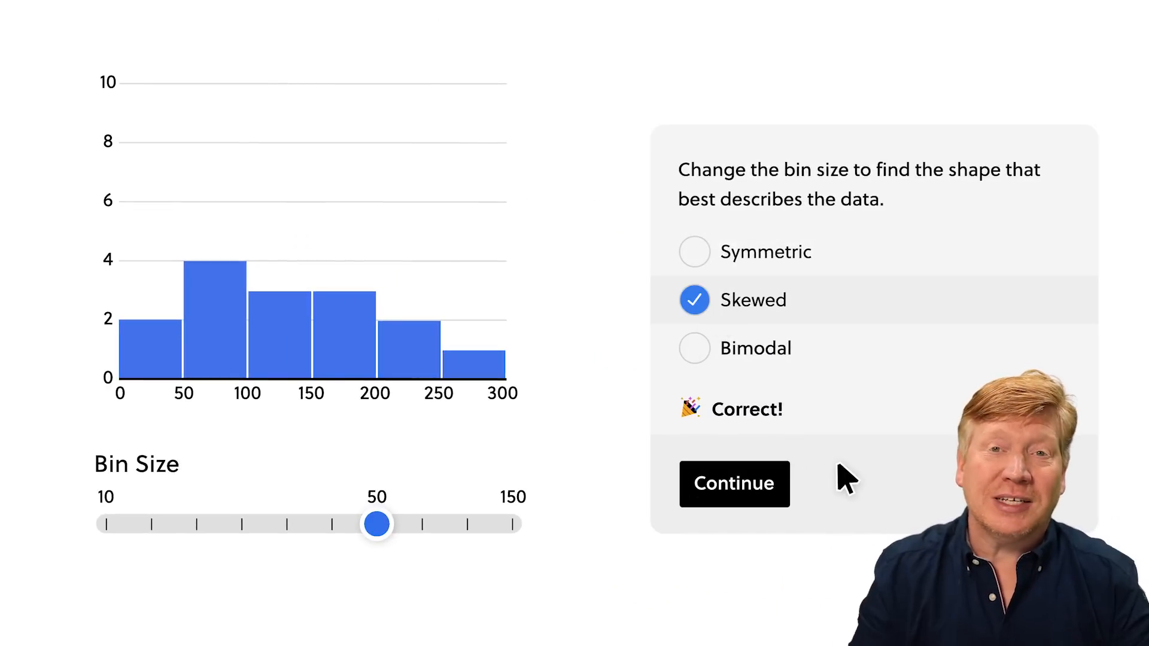
- Work through the histogram answer, memory explanation and pointer-manipulation animation steps
{"action": "left_click", "coordinate": [733, 483]}
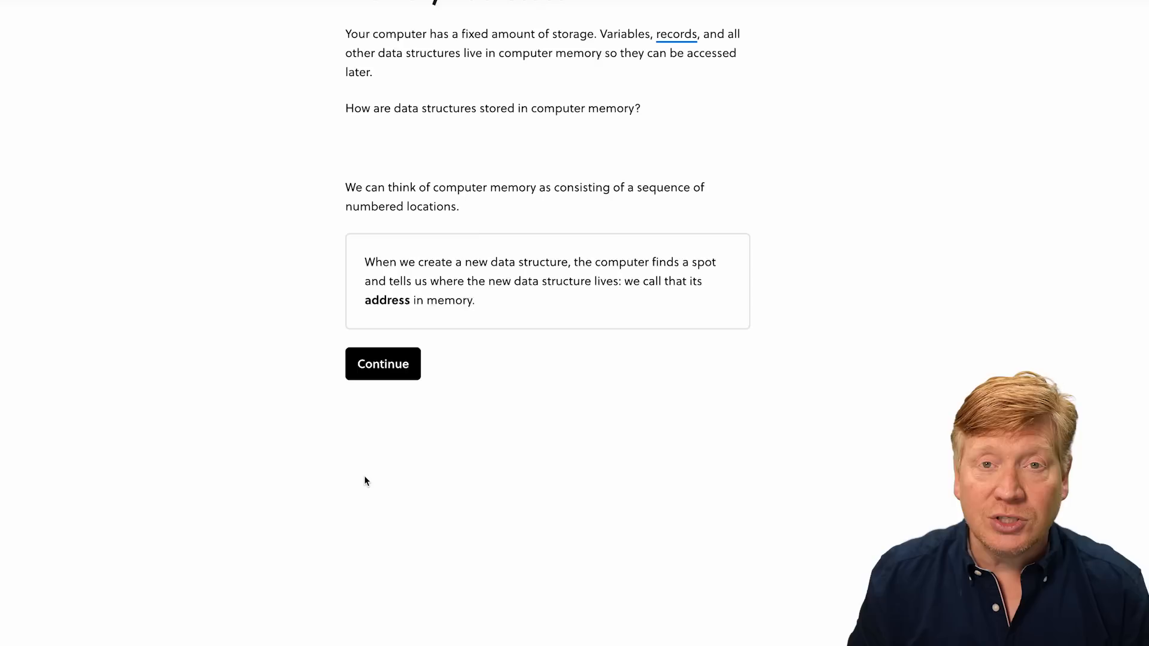
{"action": "left_click", "coordinate": [383, 364]}
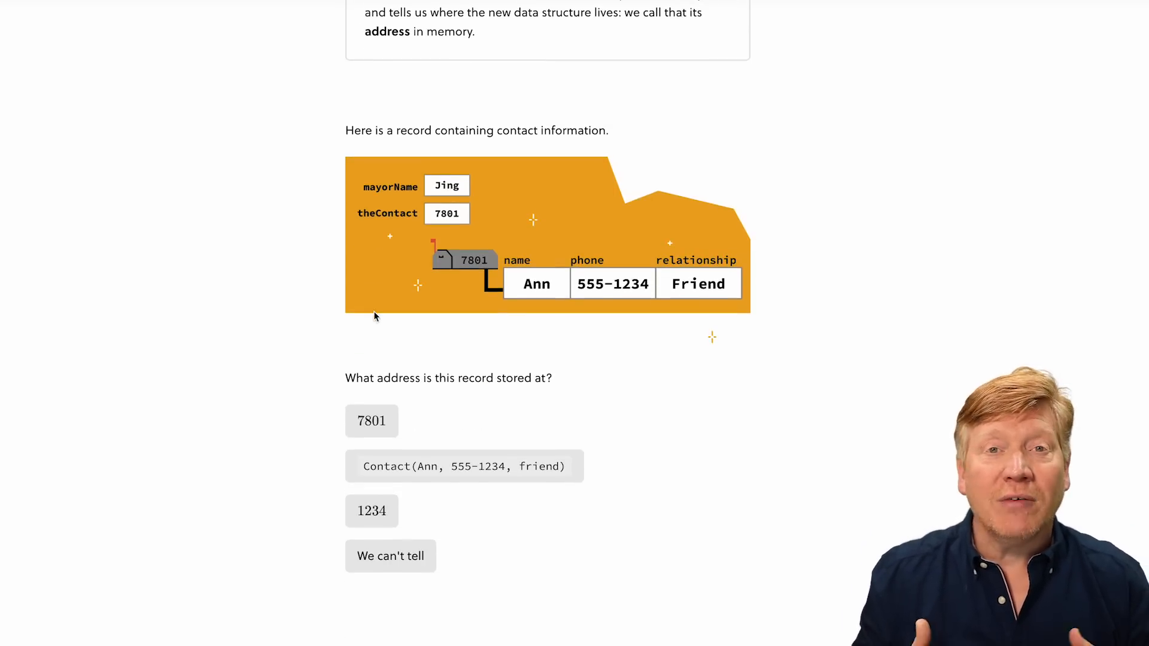
{"action": "mouse_move", "coordinate": [522, 344]}
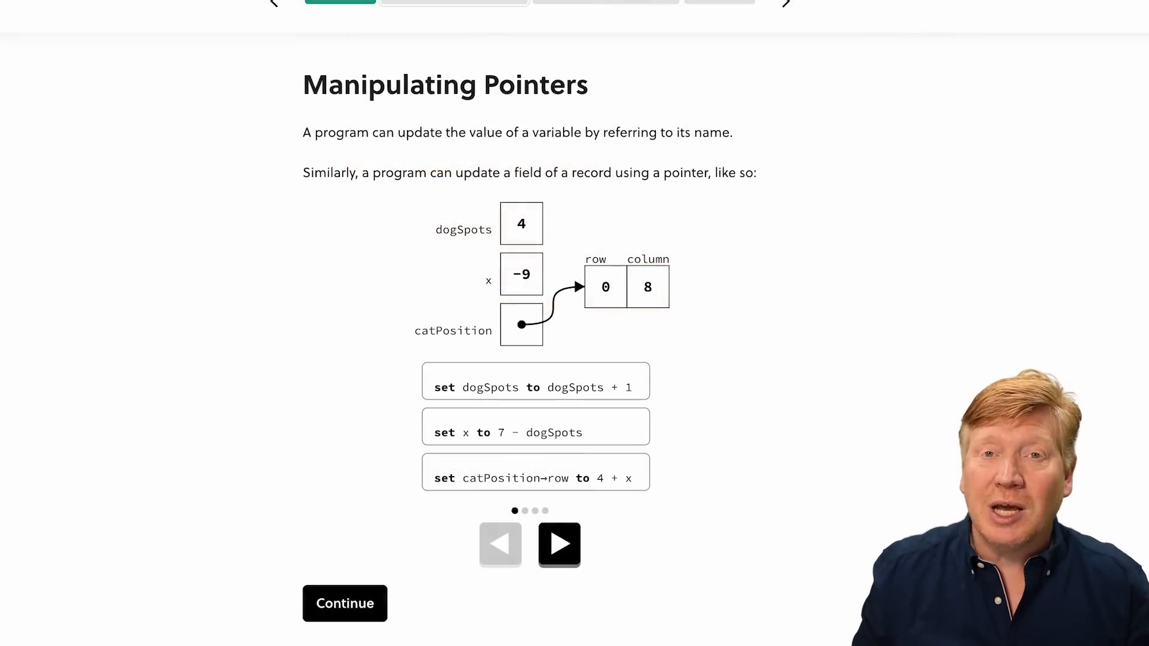
{"action": "left_click", "coordinate": [558, 544]}
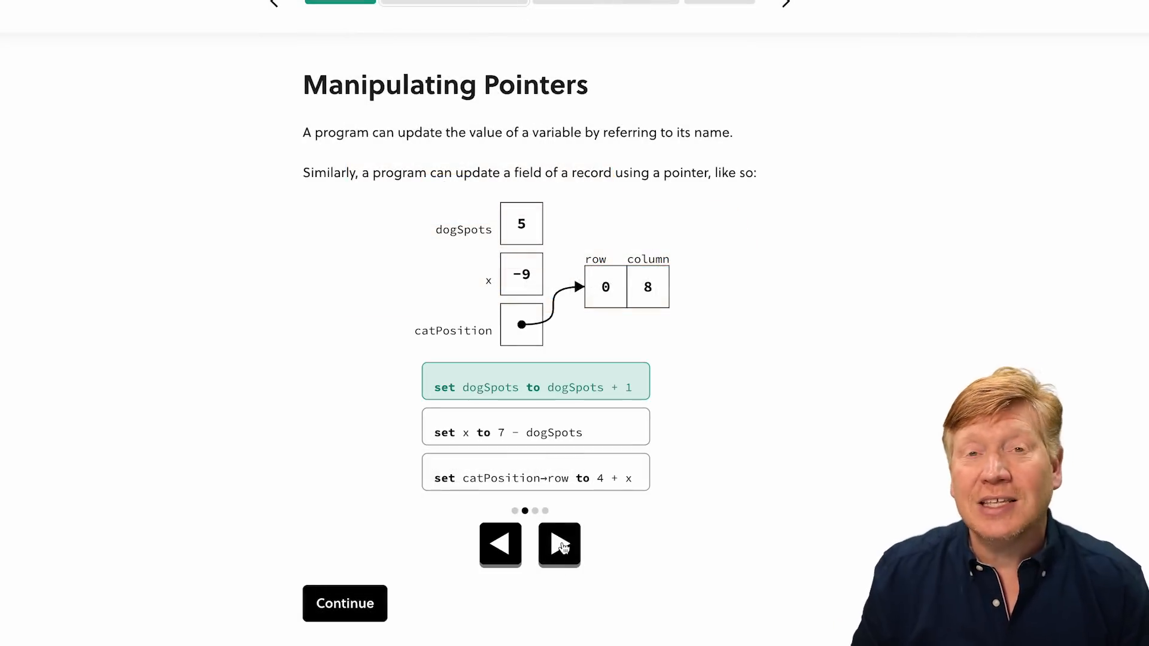
{"action": "left_click", "coordinate": [558, 544]}
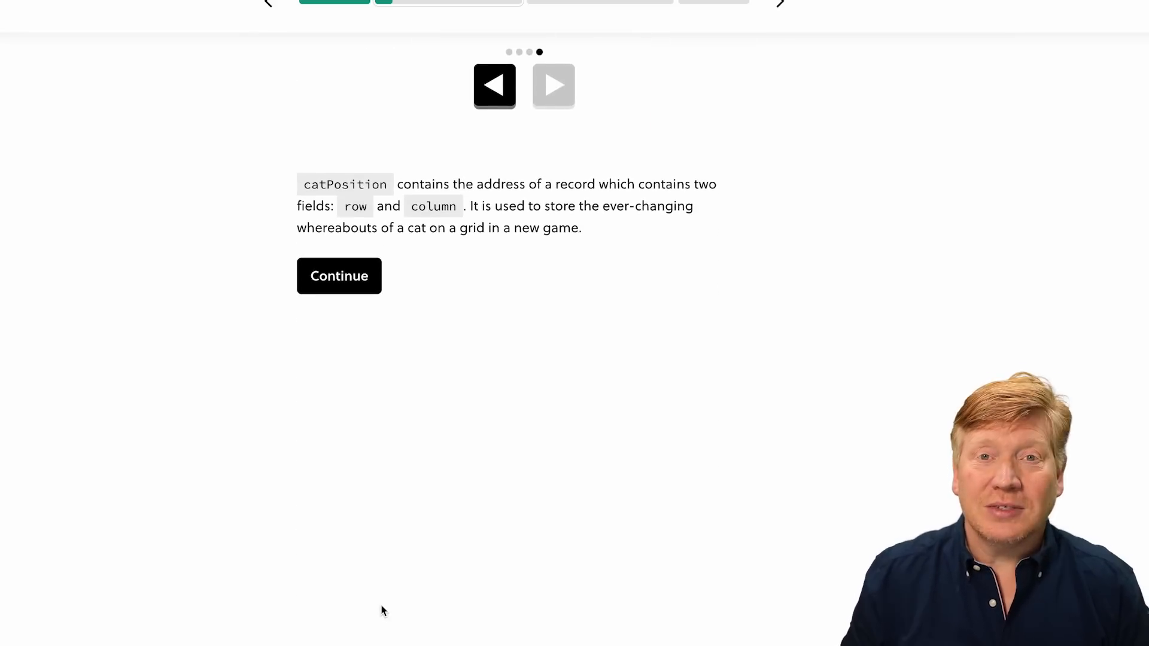
{"action": "left_click", "coordinate": [338, 276]}
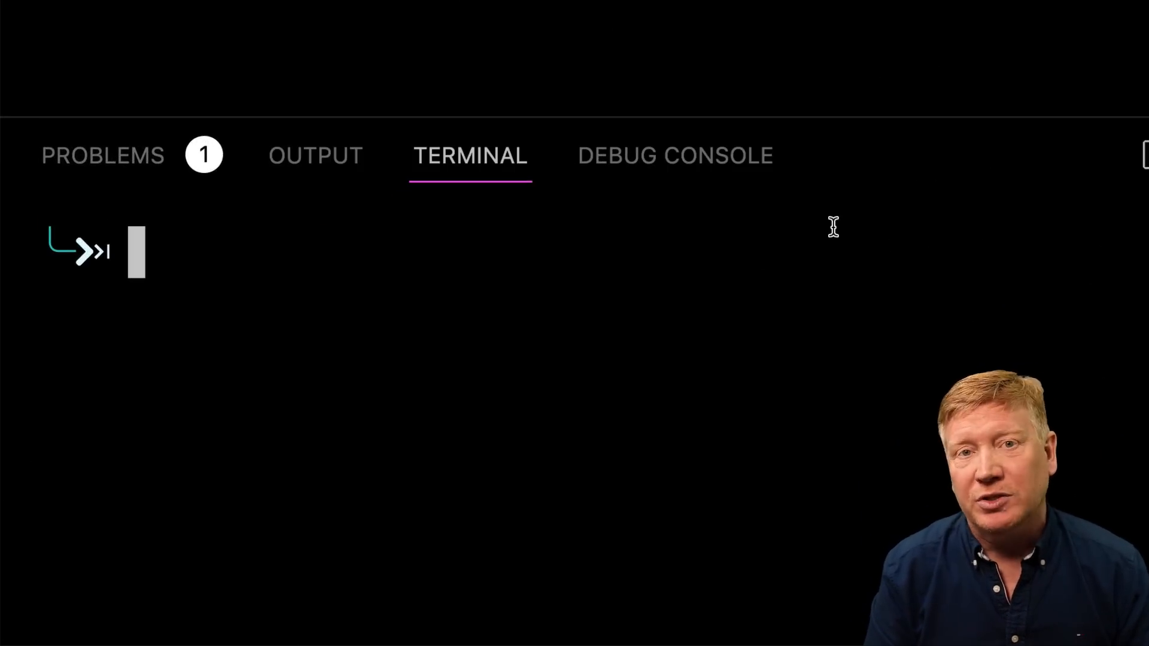
- Scaffold the qwik-version app in apps with pnpm create vite --template qwik, then close the terminal
{"action": "type", "text": "cd apps/web"}
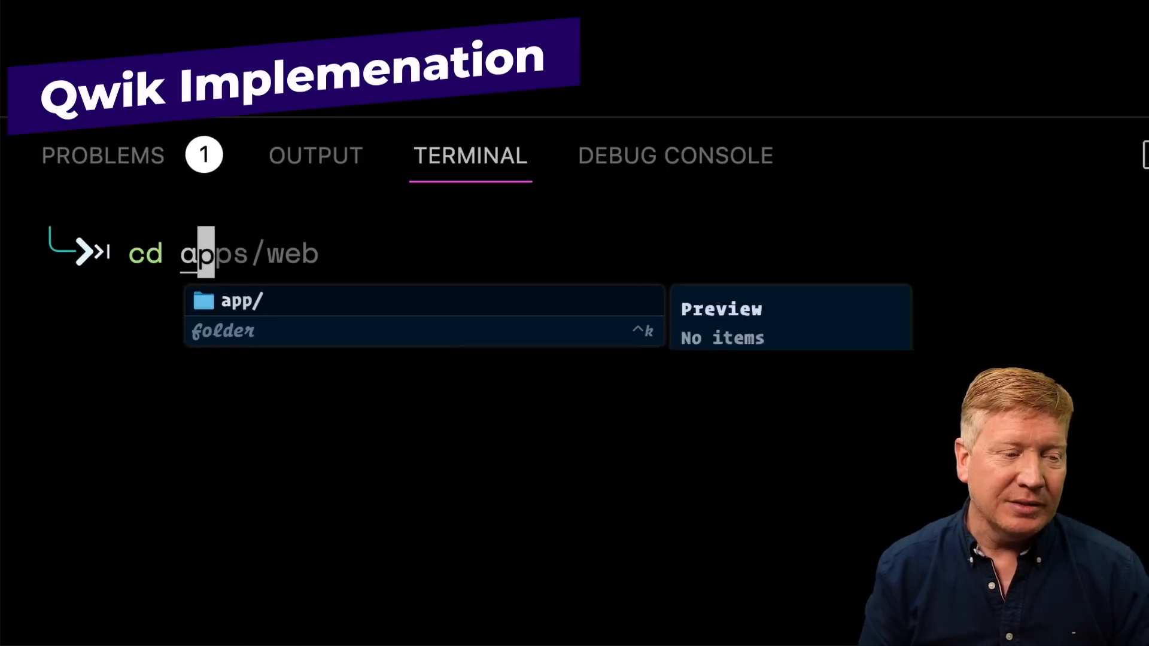
{"action": "type", "text": "pnpm create vite qwik-version --template qwik"}
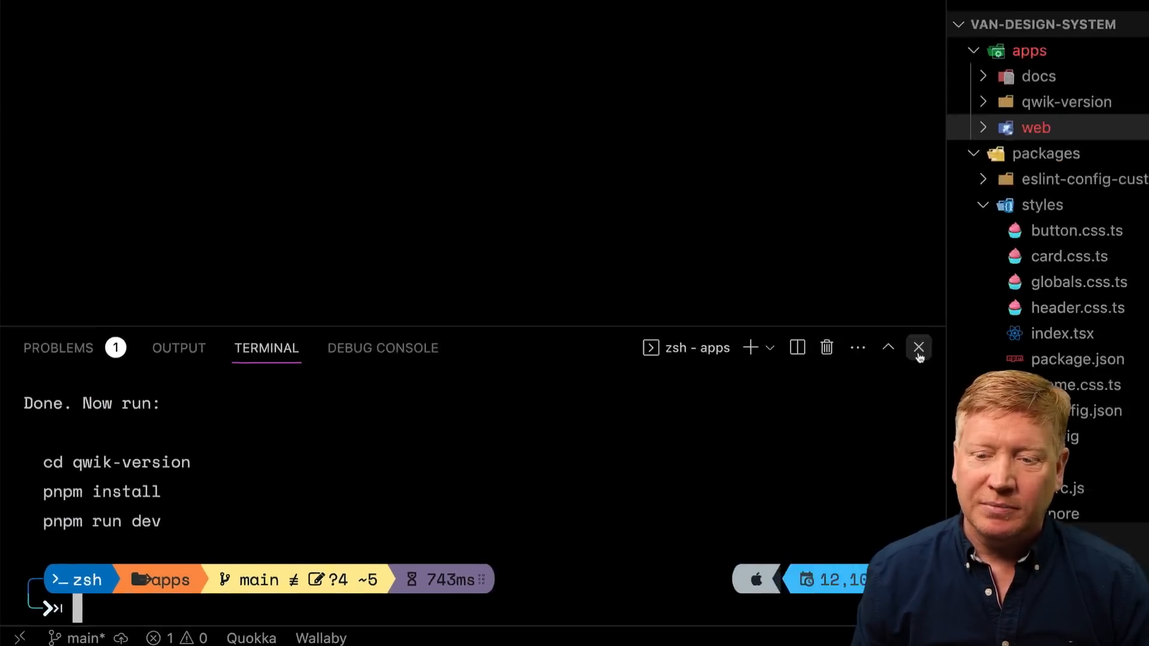
{"action": "left_click", "coordinate": [918, 347]}
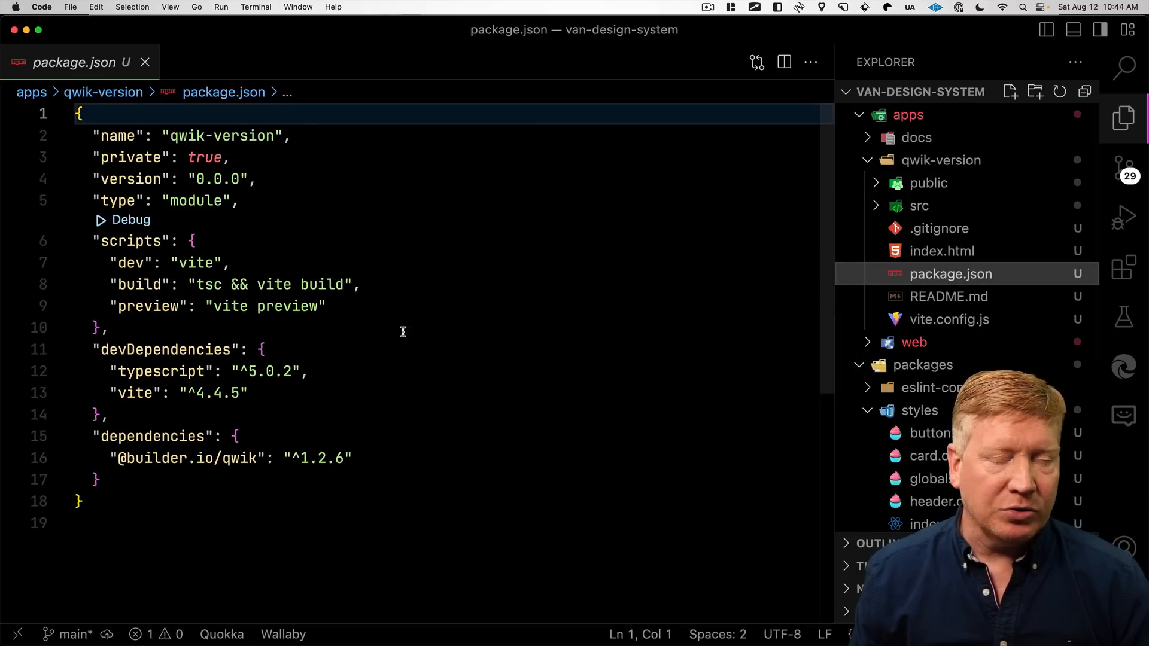
- Review the Qwik app's vanilla-extract Vite config and load the shared styles in main.jsx
{"action": "left_click", "coordinate": [249, 392]}
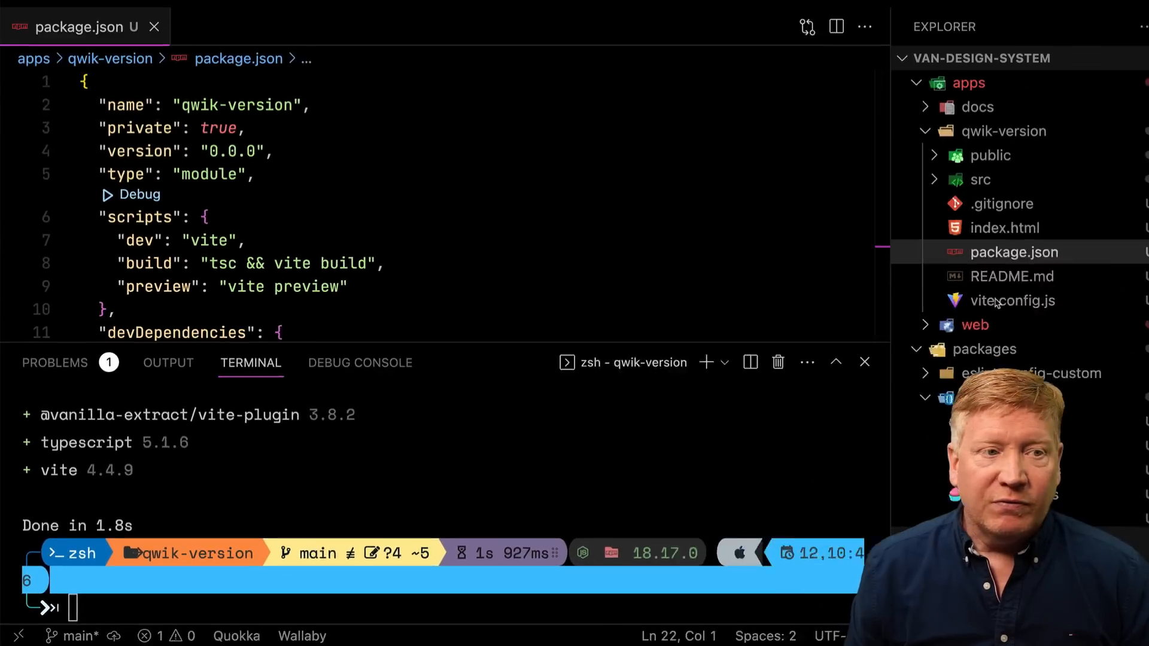
{"action": "left_click", "coordinate": [1012, 300]}
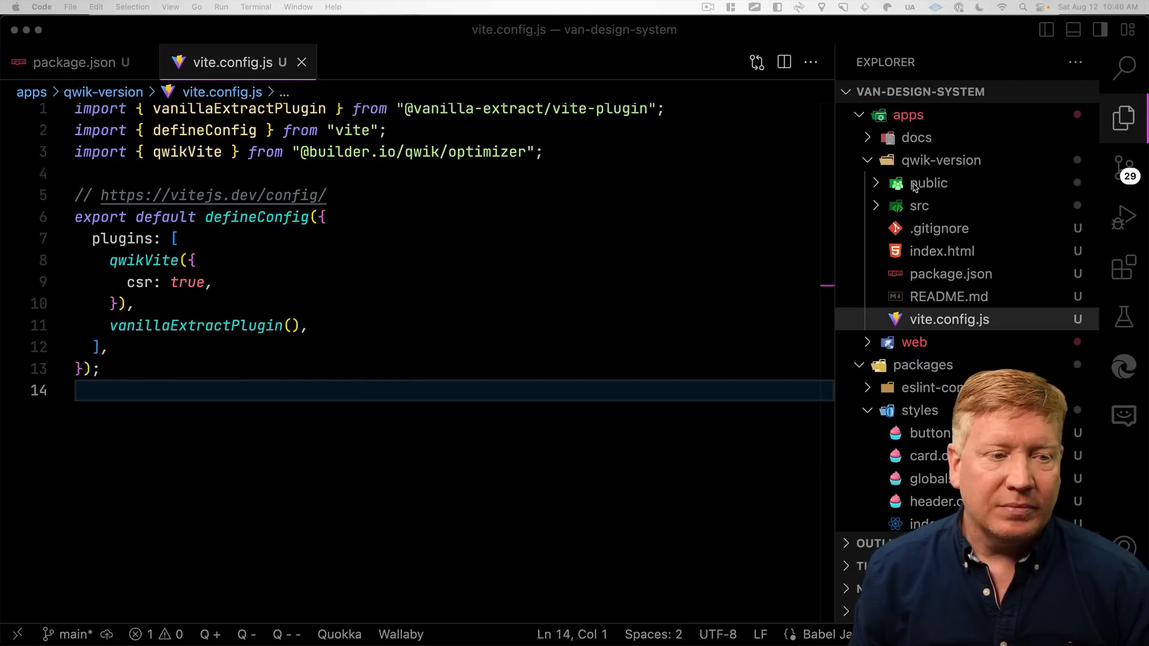
{"action": "left_click", "coordinate": [928, 183]}
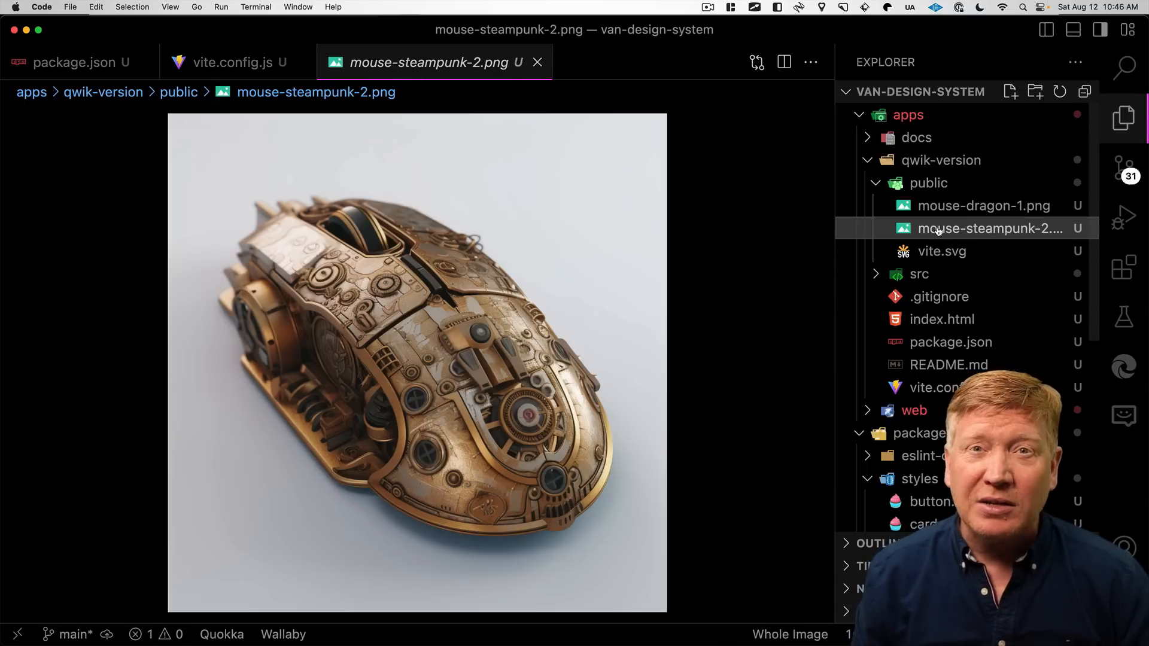
{"action": "left_click", "coordinate": [229, 62]}
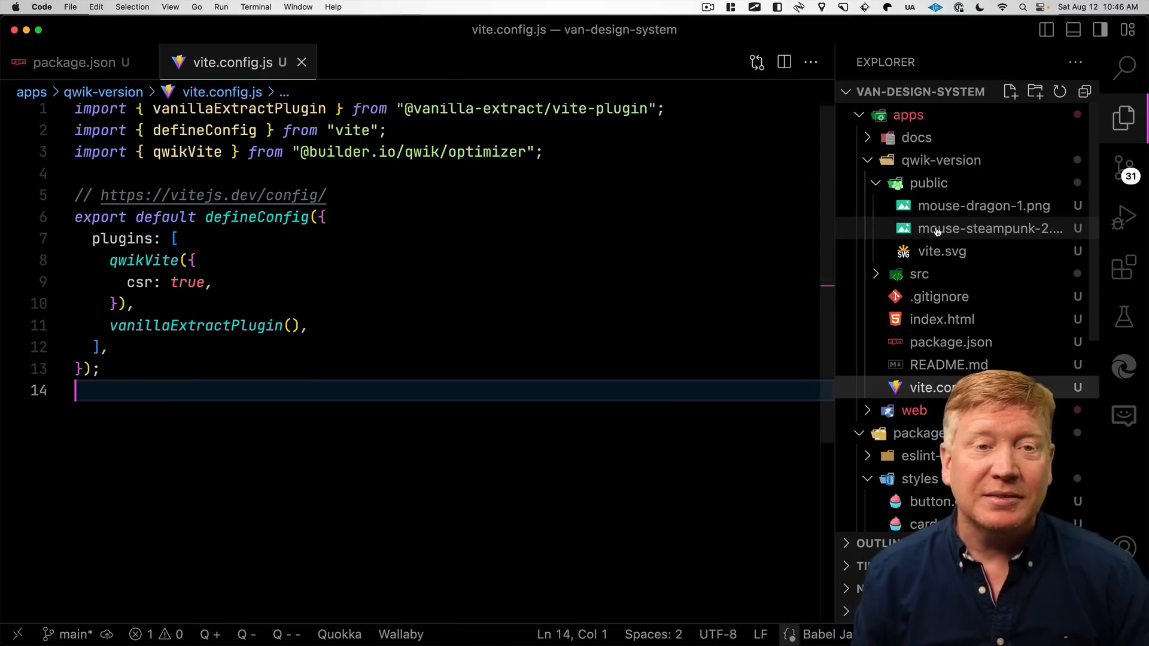
{"action": "left_click", "coordinate": [938, 388]}
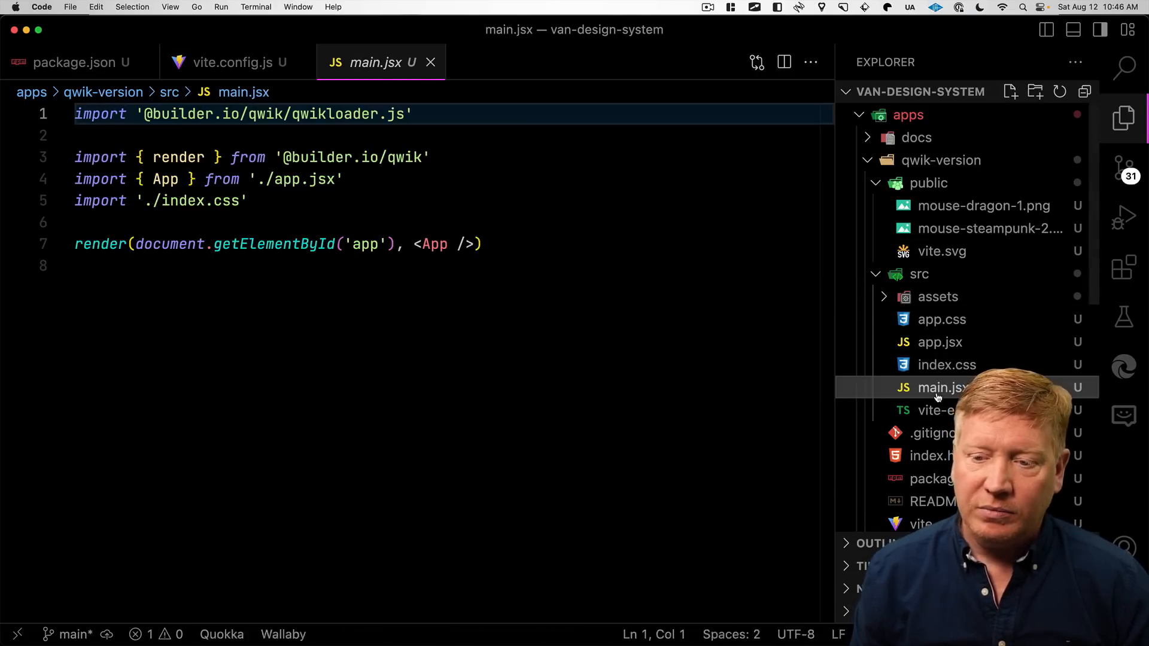
{"action": "left_click", "coordinate": [245, 157]}
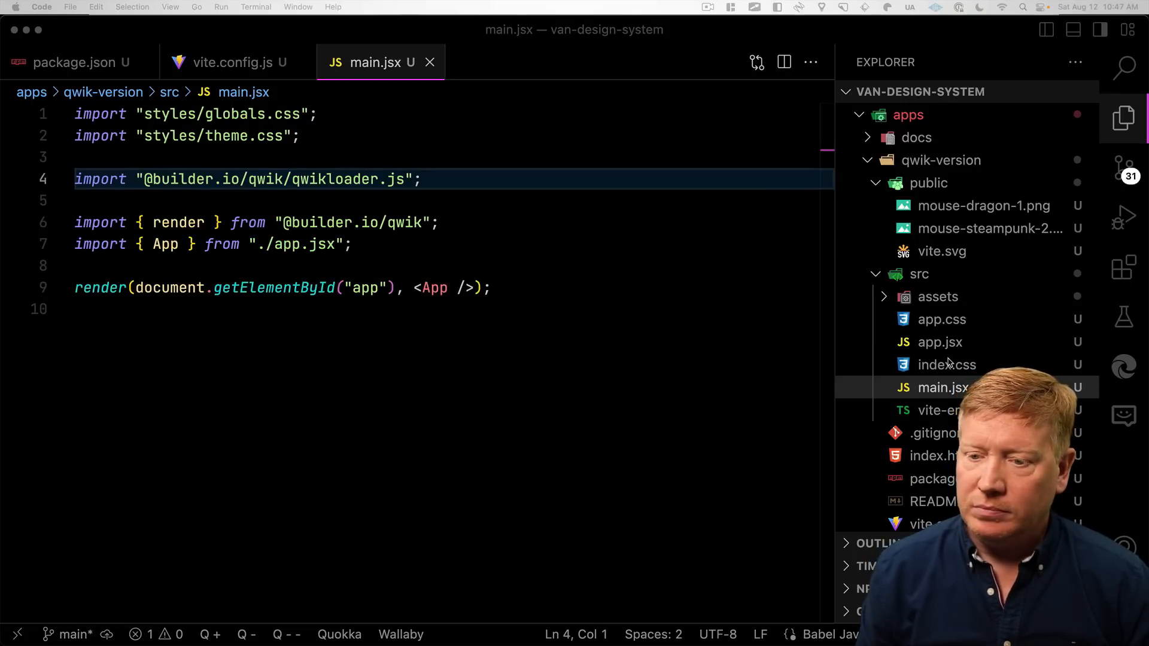
- Replace the Qwik app's app.css with an app.css.ts grid style file
{"action": "left_click", "coordinate": [945, 365]}
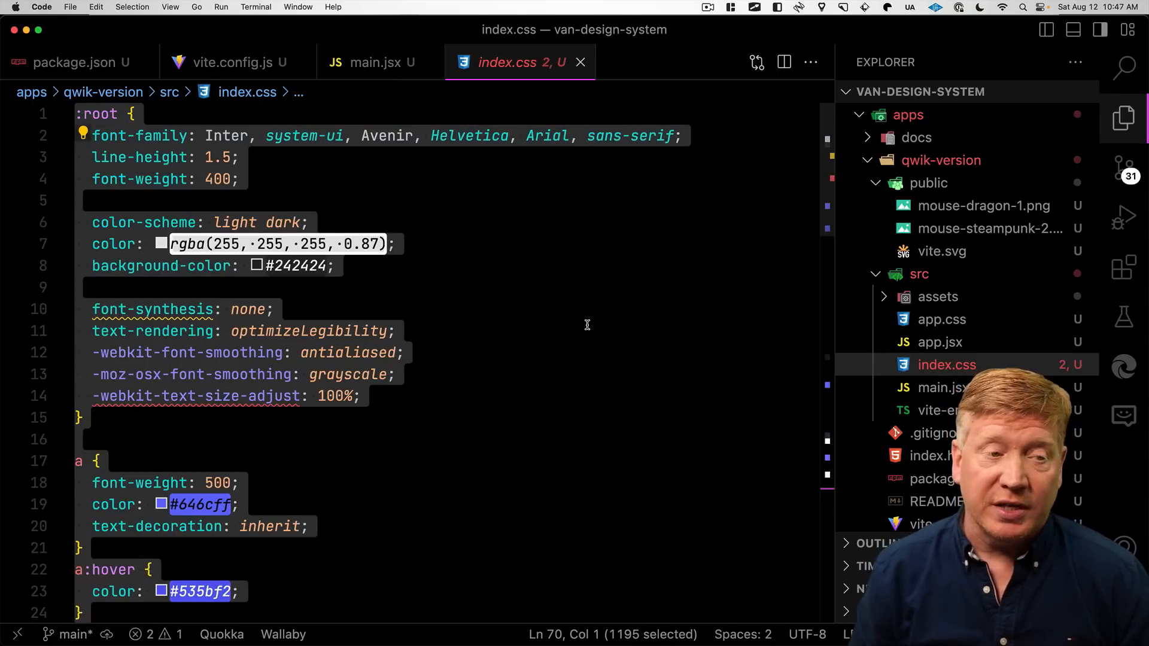
{"action": "left_click", "coordinate": [941, 318]}
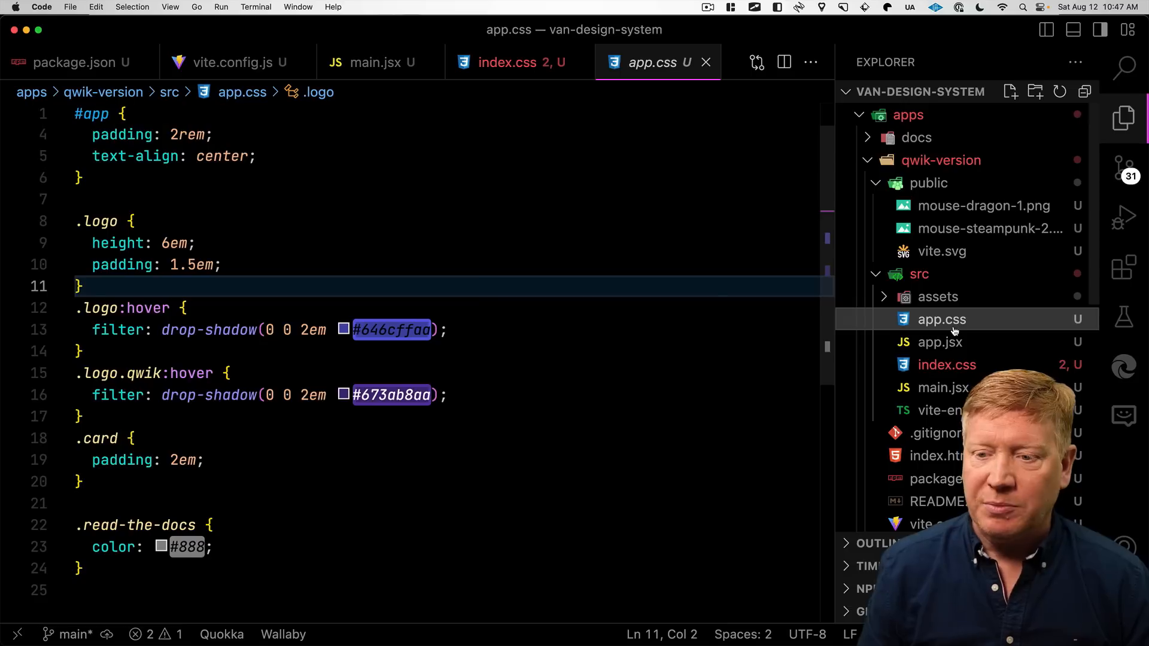
{"action": "double_click", "coordinate": [941, 318]}
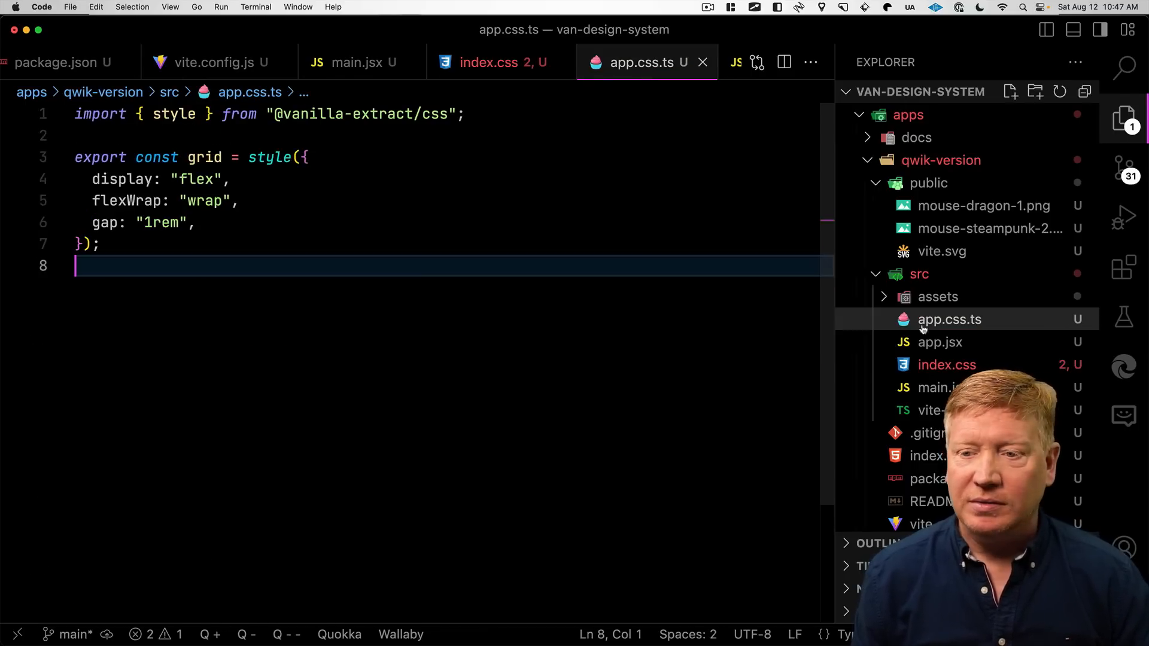
{"action": "left_click", "coordinate": [941, 343]}
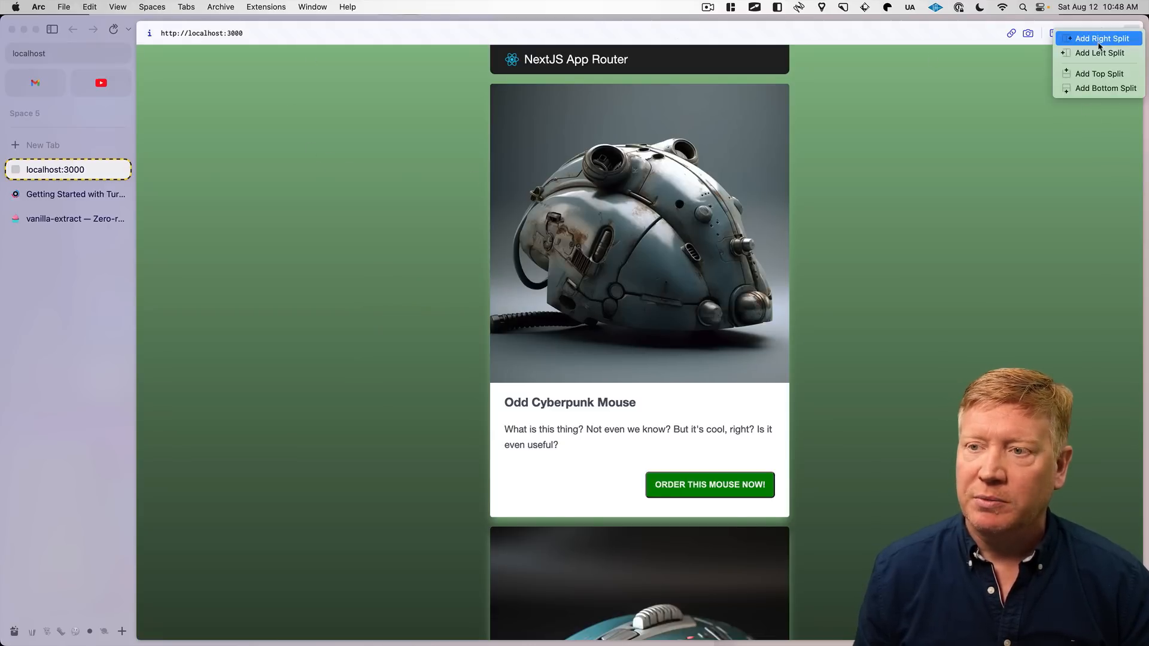
- Add a right split in Arc for a second page beside the Next.js app
{"action": "left_click", "coordinate": [1098, 38]}
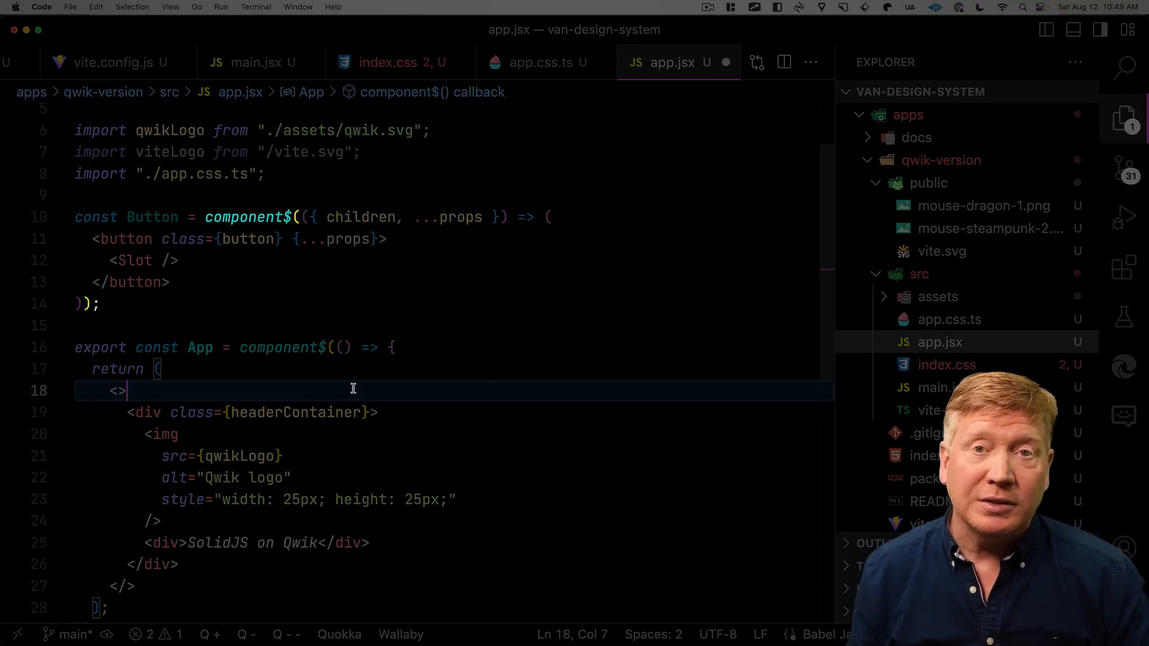
- Scroll through the Qwik app.jsx importing the shared header, button and card styles
{"action": "scroll", "scroll_direction": "down", "scroll_amount": 3}
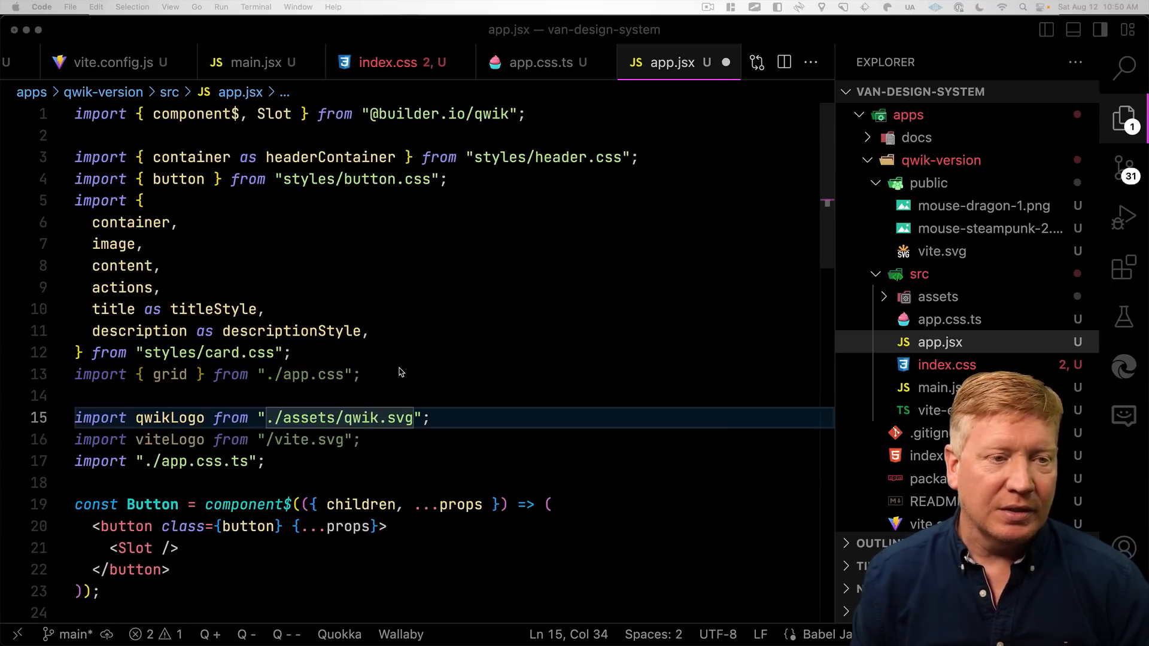
{"action": "scroll", "scroll_direction": "down", "scroll_amount": 3}
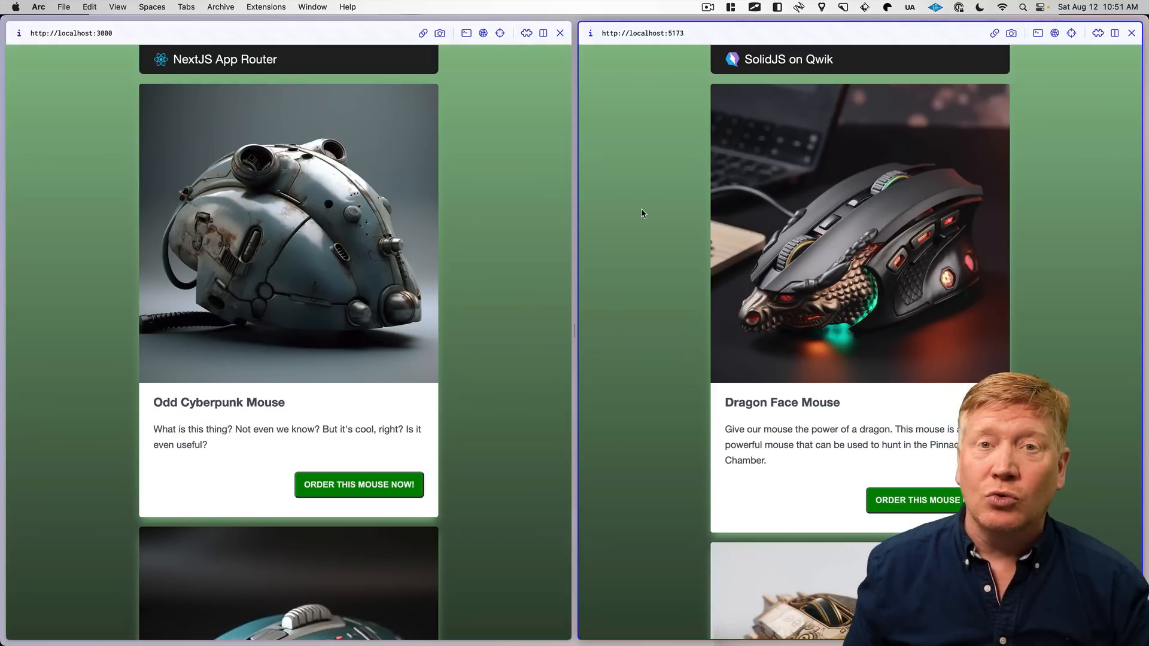
- Switch apps to show the Qwik version at localhost:5173 beside localhost:3000
{"action": "key", "text": "cmd+tab"}
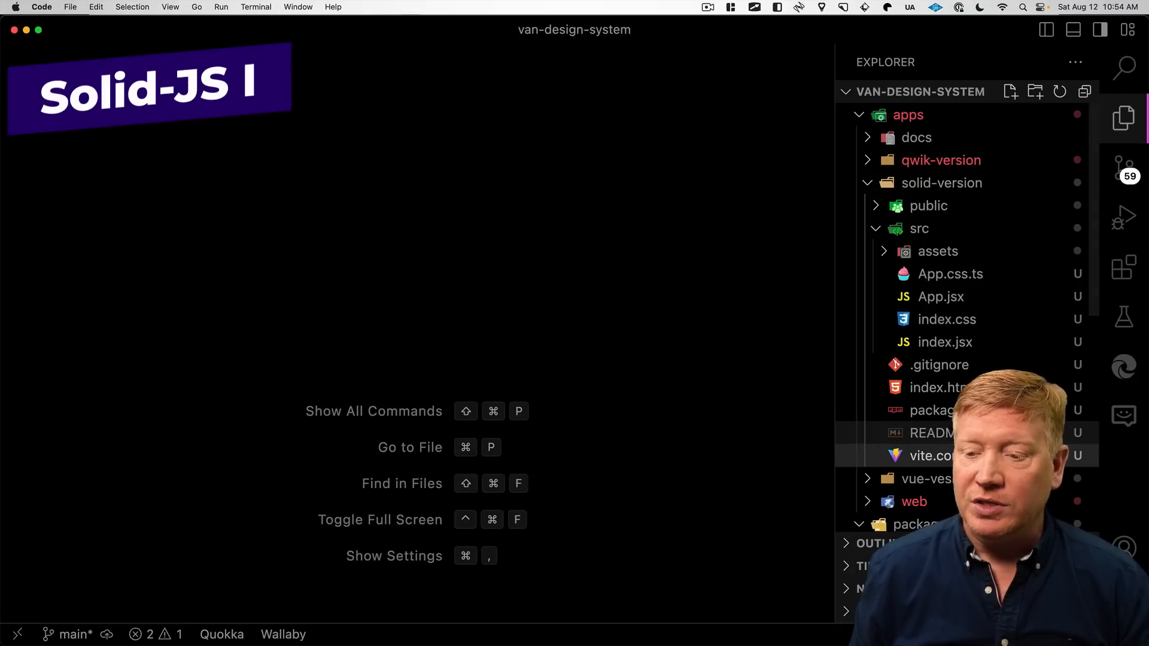
- Review solid-version's package.json, vite.config.js, index.jsx, App.css.ts and App.jsx
{"action": "left_click", "coordinate": [931, 411]}
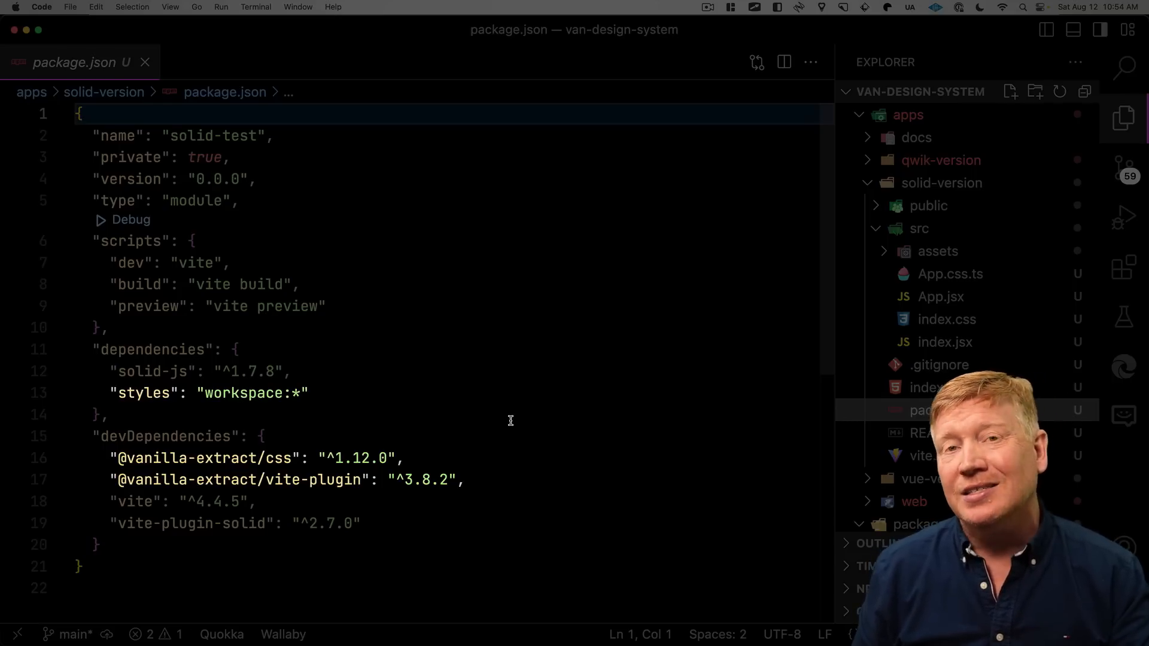
{"action": "left_click", "coordinate": [931, 454]}
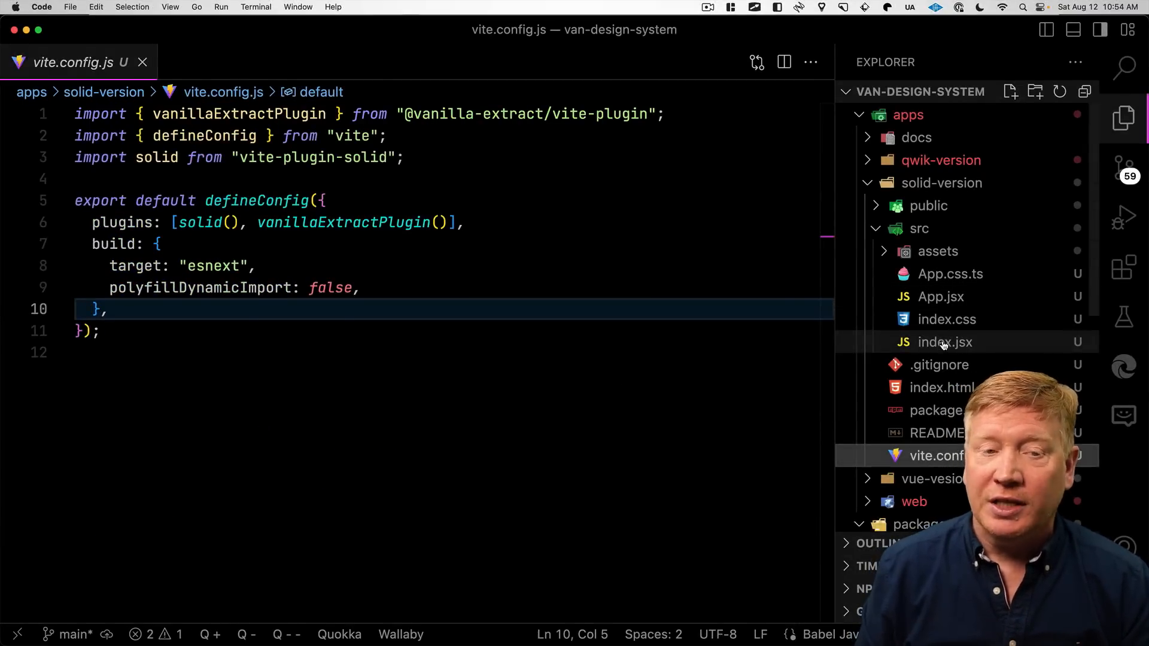
{"action": "left_click", "coordinate": [944, 343]}
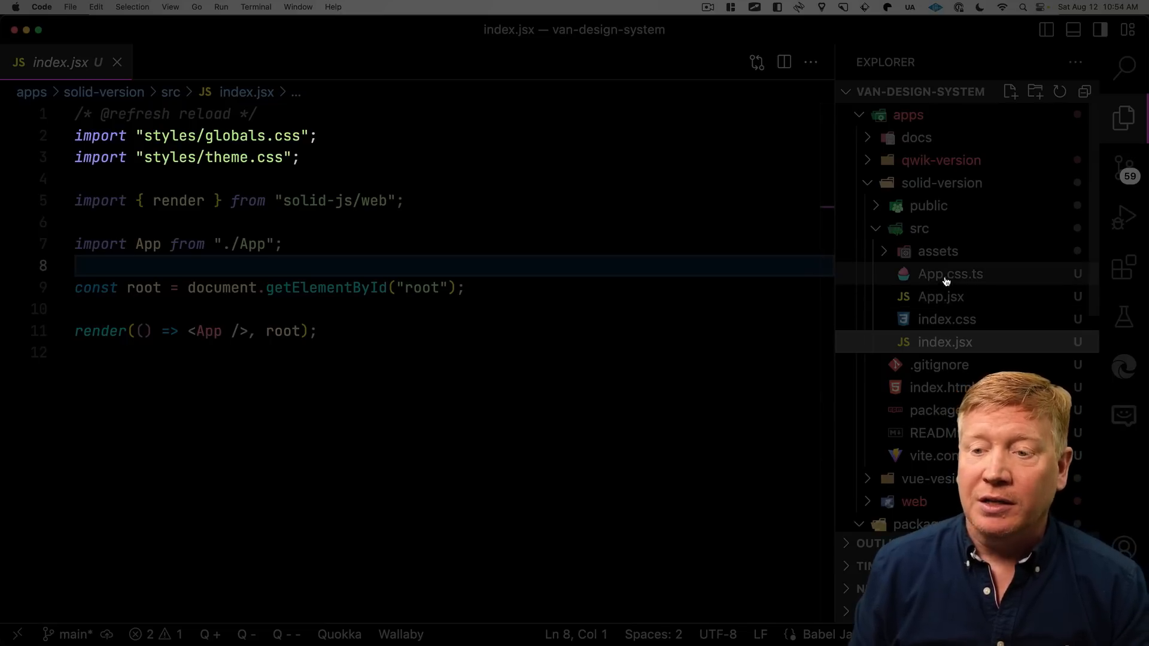
{"action": "left_click", "coordinate": [949, 273]}
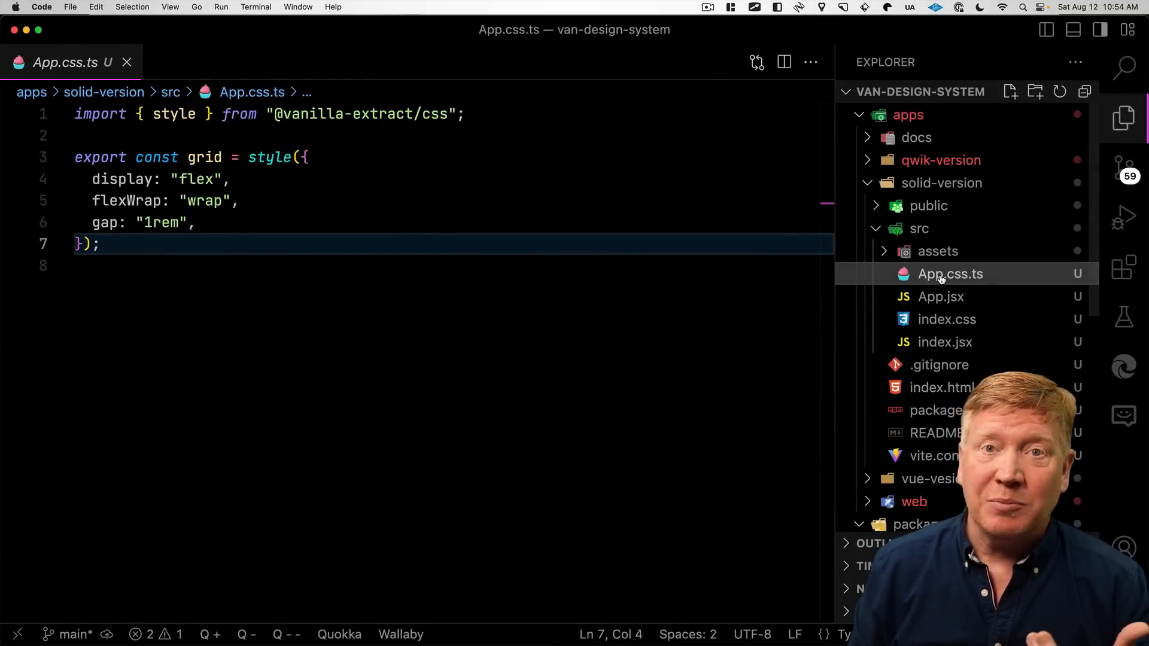
{"action": "mouse_move", "coordinate": [941, 297]}
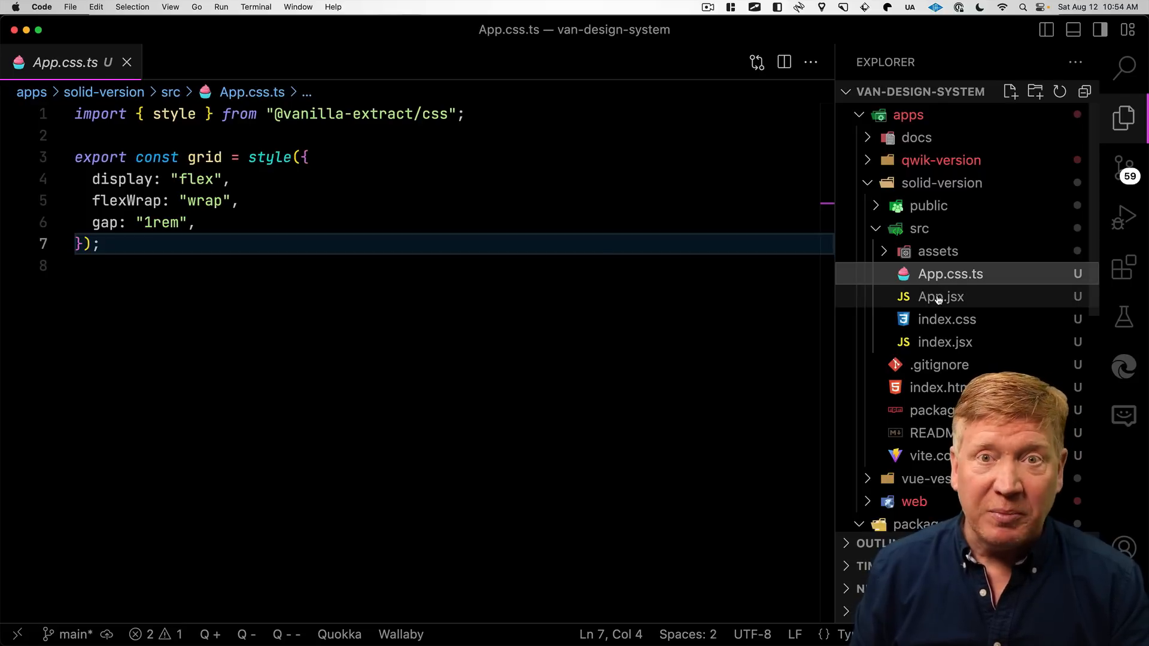
{"action": "left_click", "coordinate": [941, 297]}
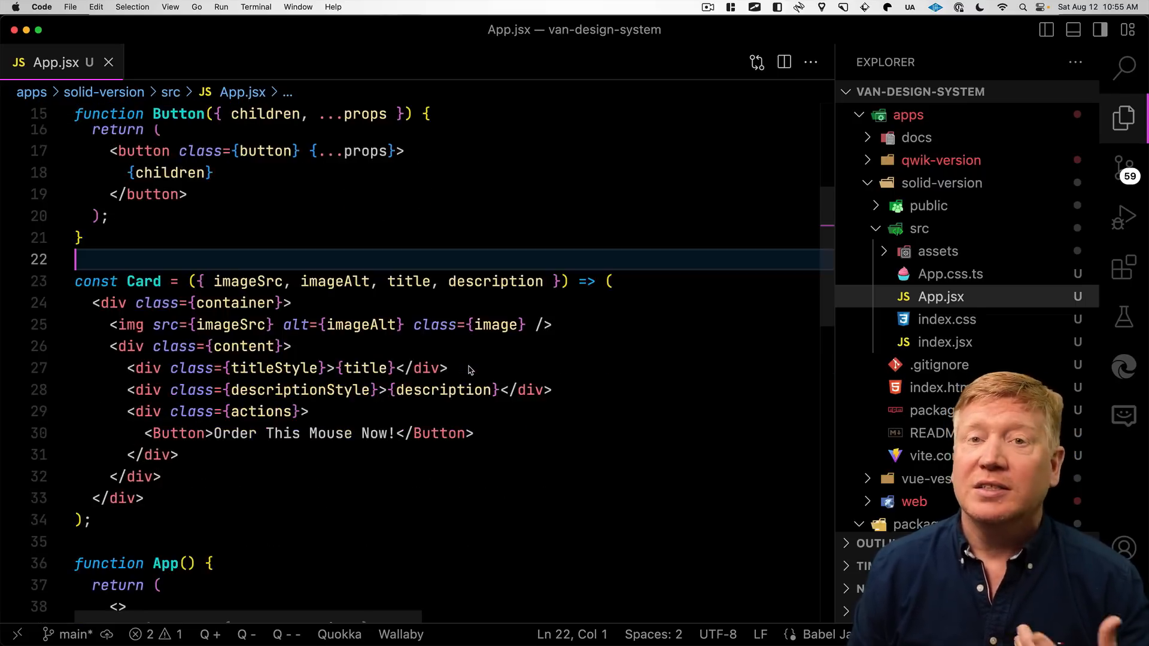
{"action": "scroll", "scroll_direction": "down", "scroll_amount": 3}
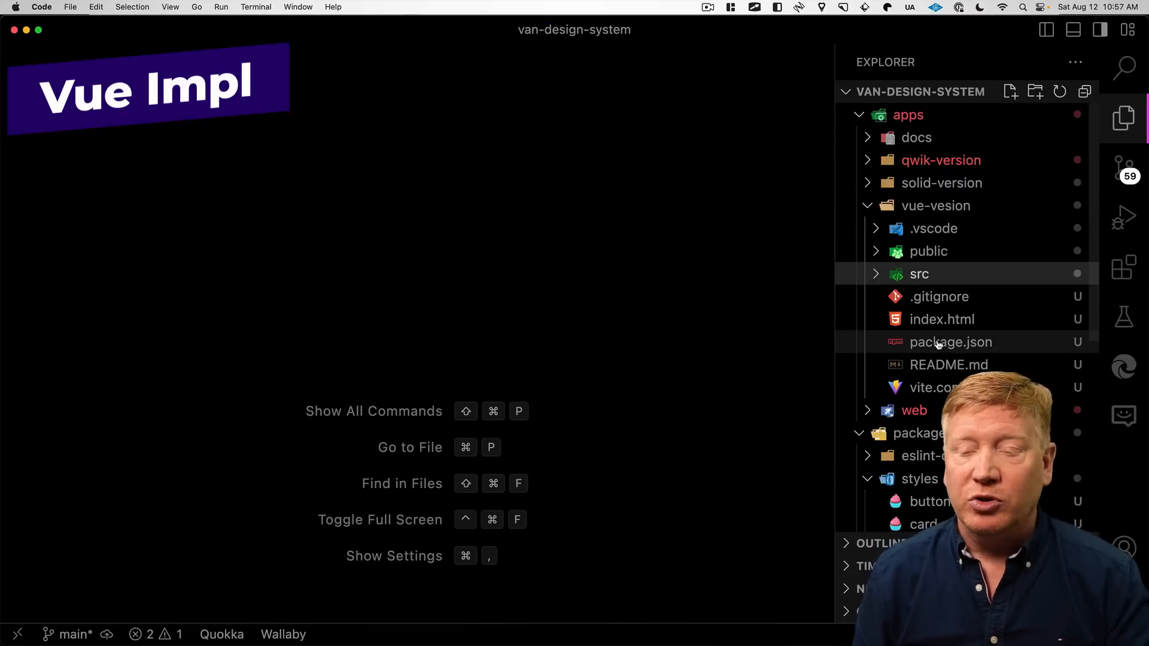
- Review the vue-vesion app's package.json workspace dependencies and its Vite config with vue and vanilla-extract plugins
{"action": "left_click", "coordinate": [950, 341]}
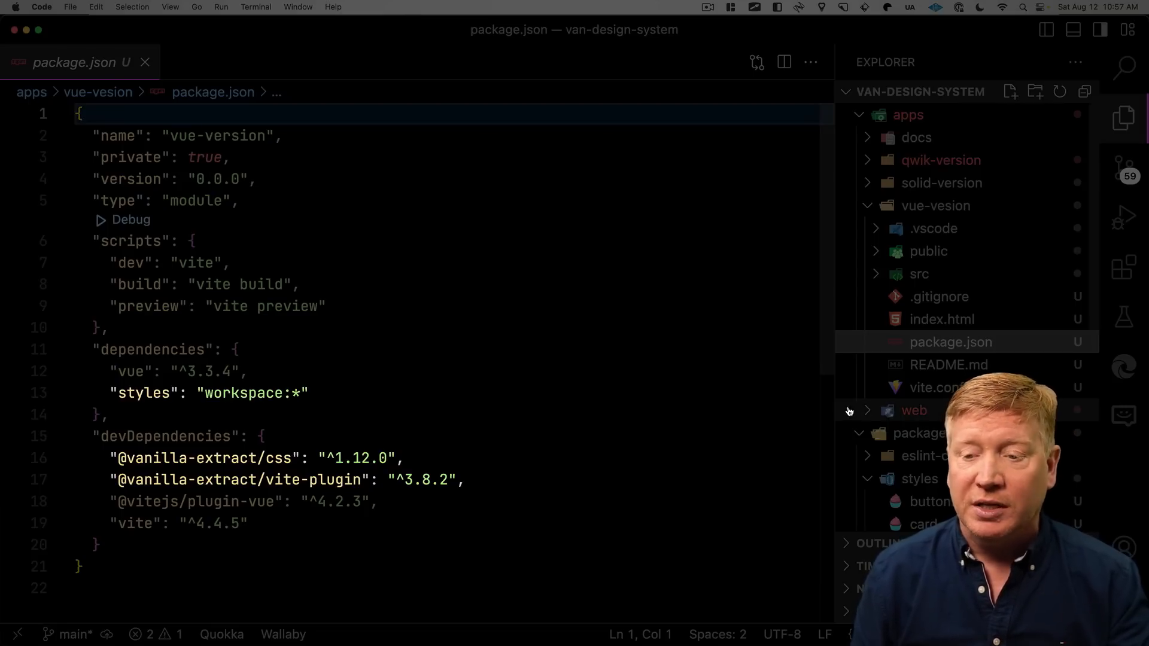
{"action": "left_click", "coordinate": [938, 386]}
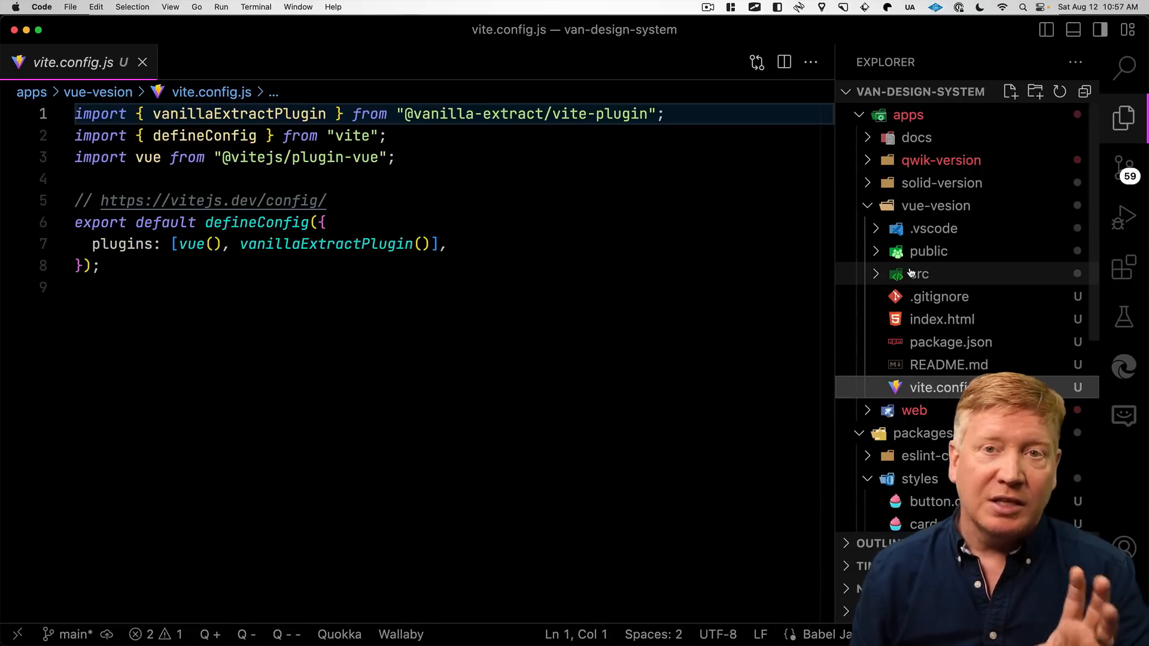
{"action": "mouse_move", "coordinate": [918, 273]}
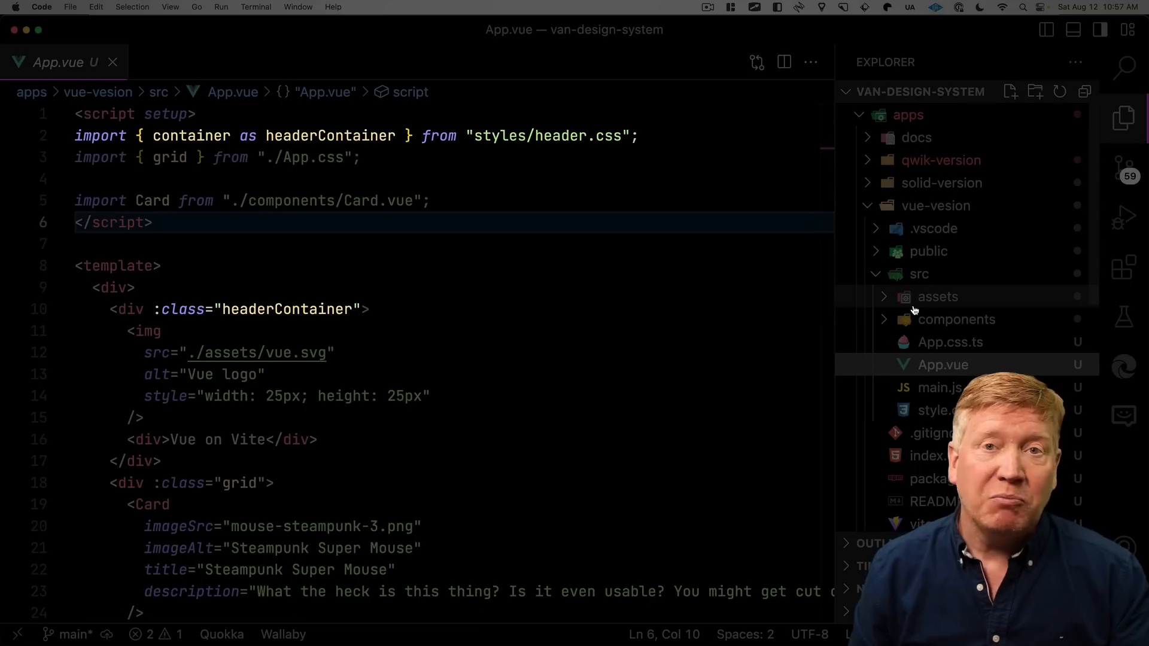
{"action": "mouse_move", "coordinate": [913, 311]}
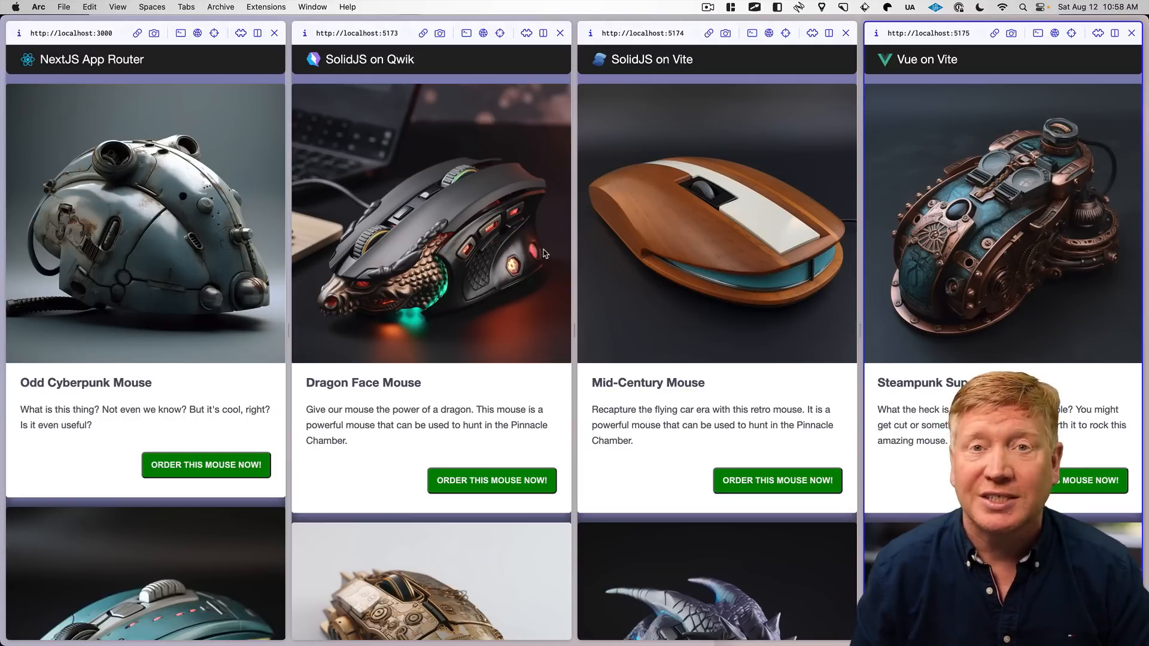
- After comparing the four identical mouse product cards in Arc, switch back to VS Code
{"action": "key", "text": "cmd+tab"}
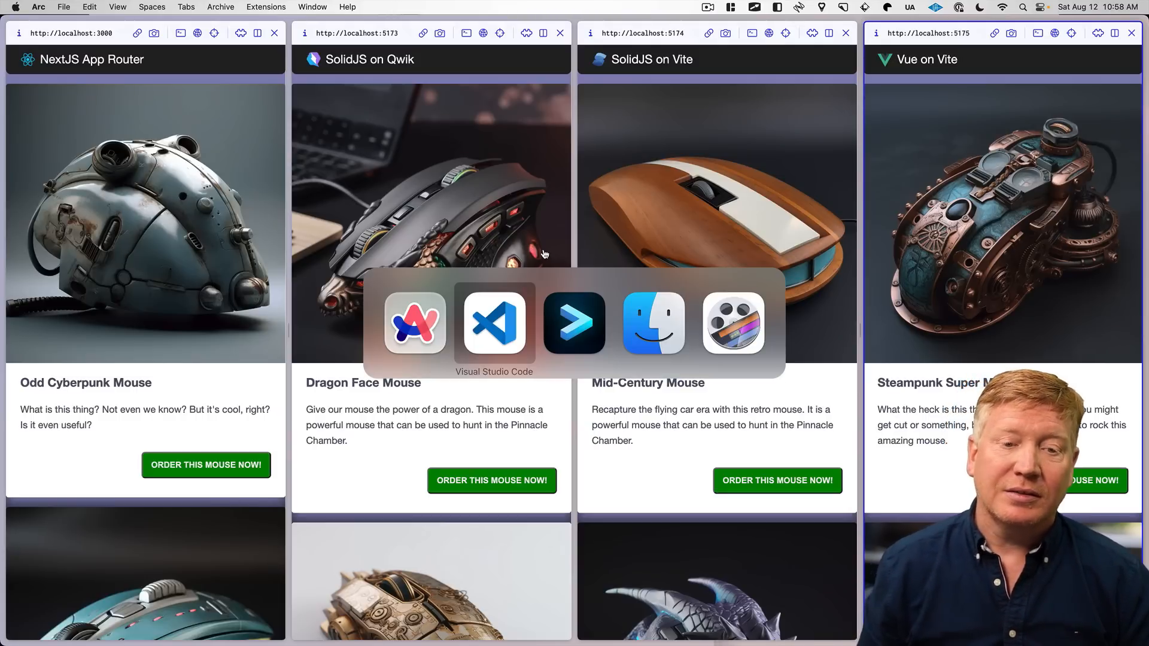